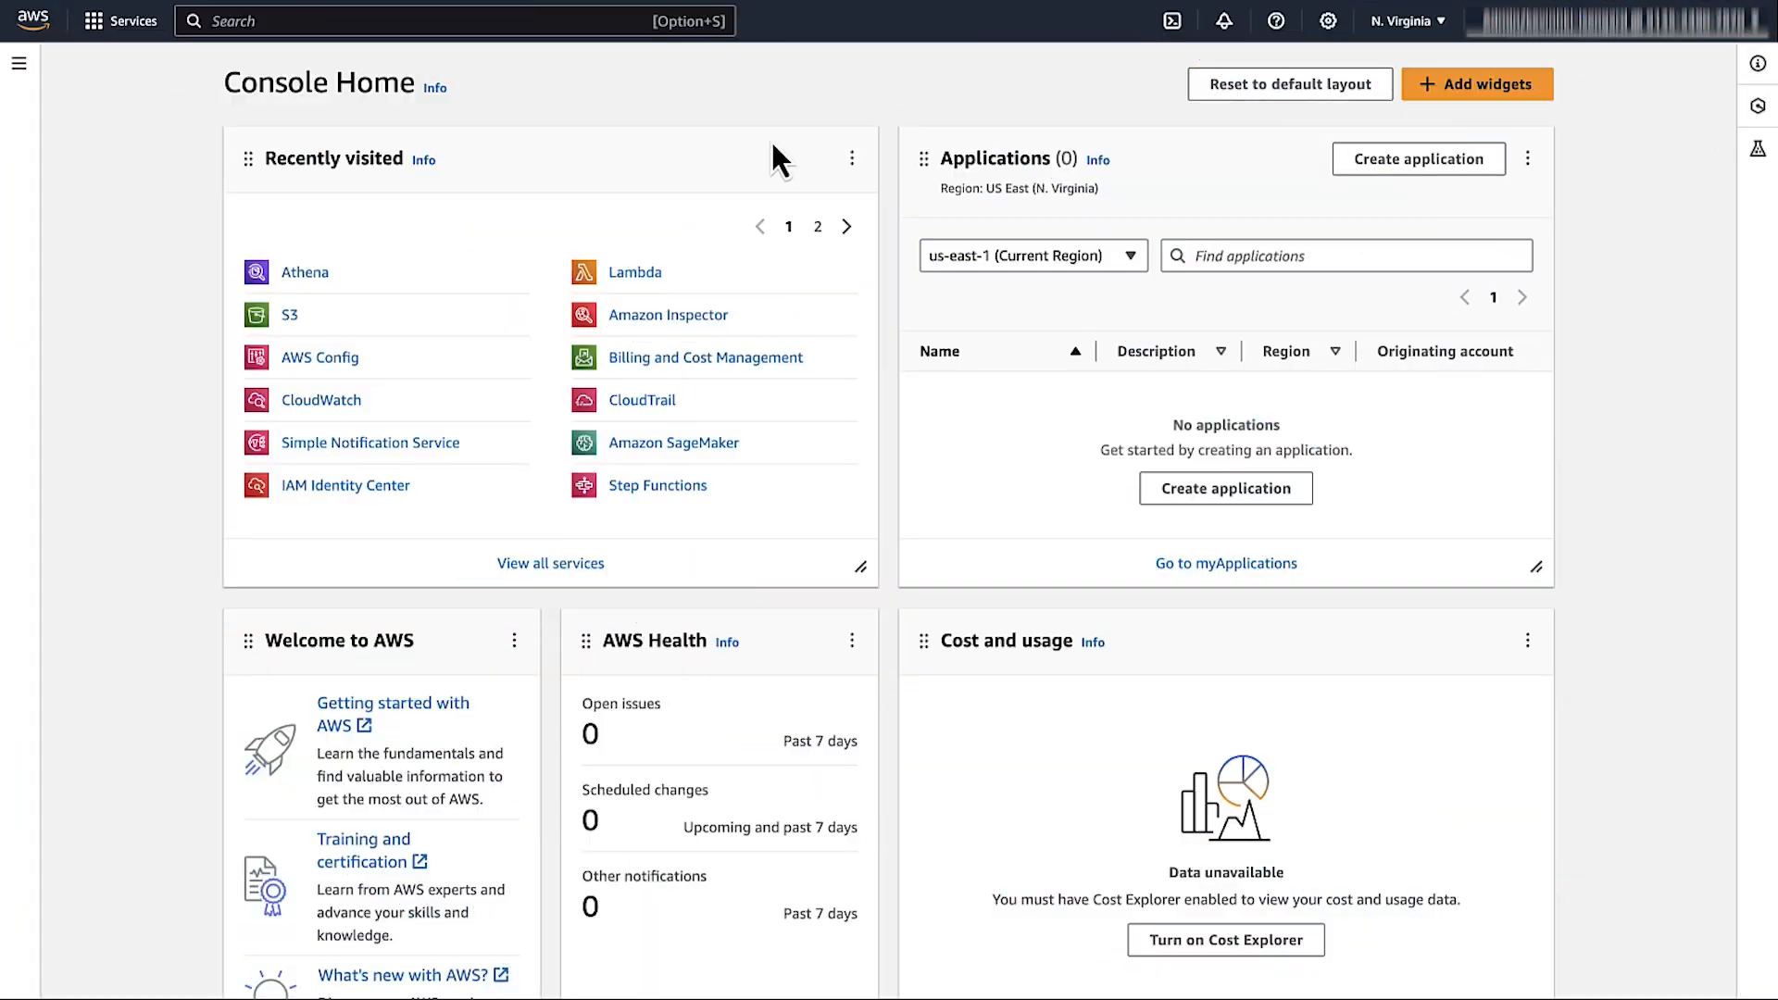
pyautogui.moveTo(726, 87)
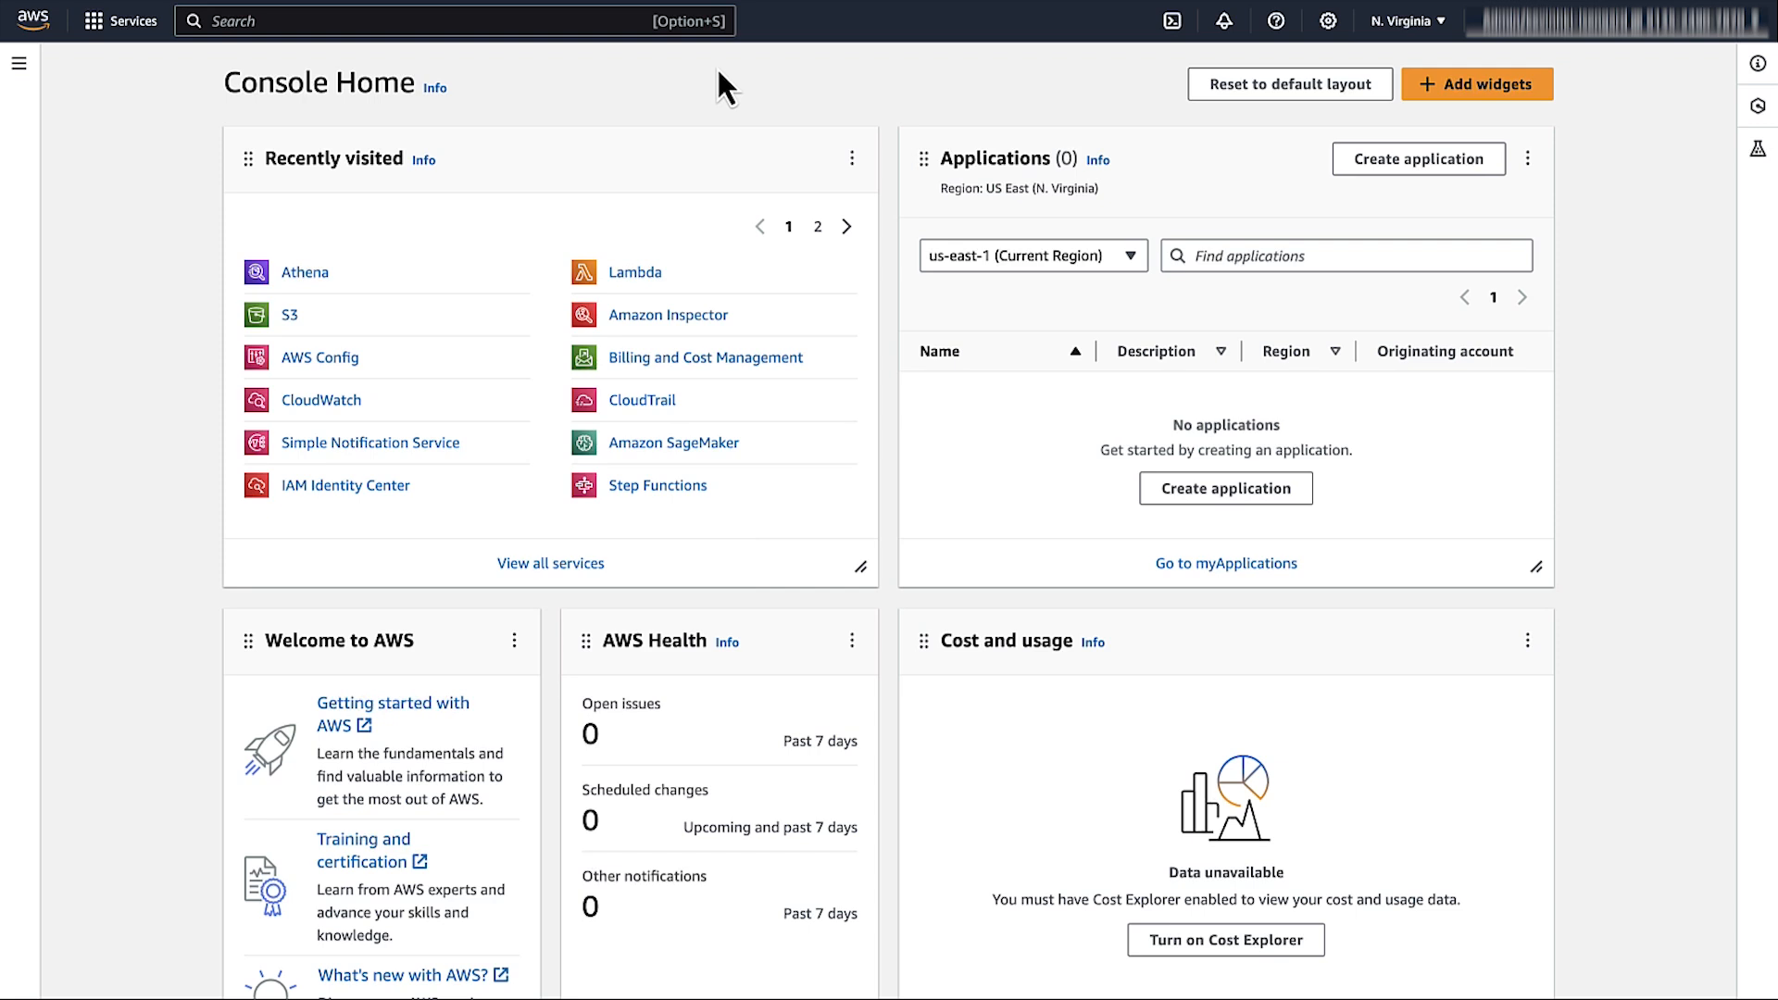
# Open the AWS Config service from Recently visited on Console Home.
pyautogui.click(321, 358)
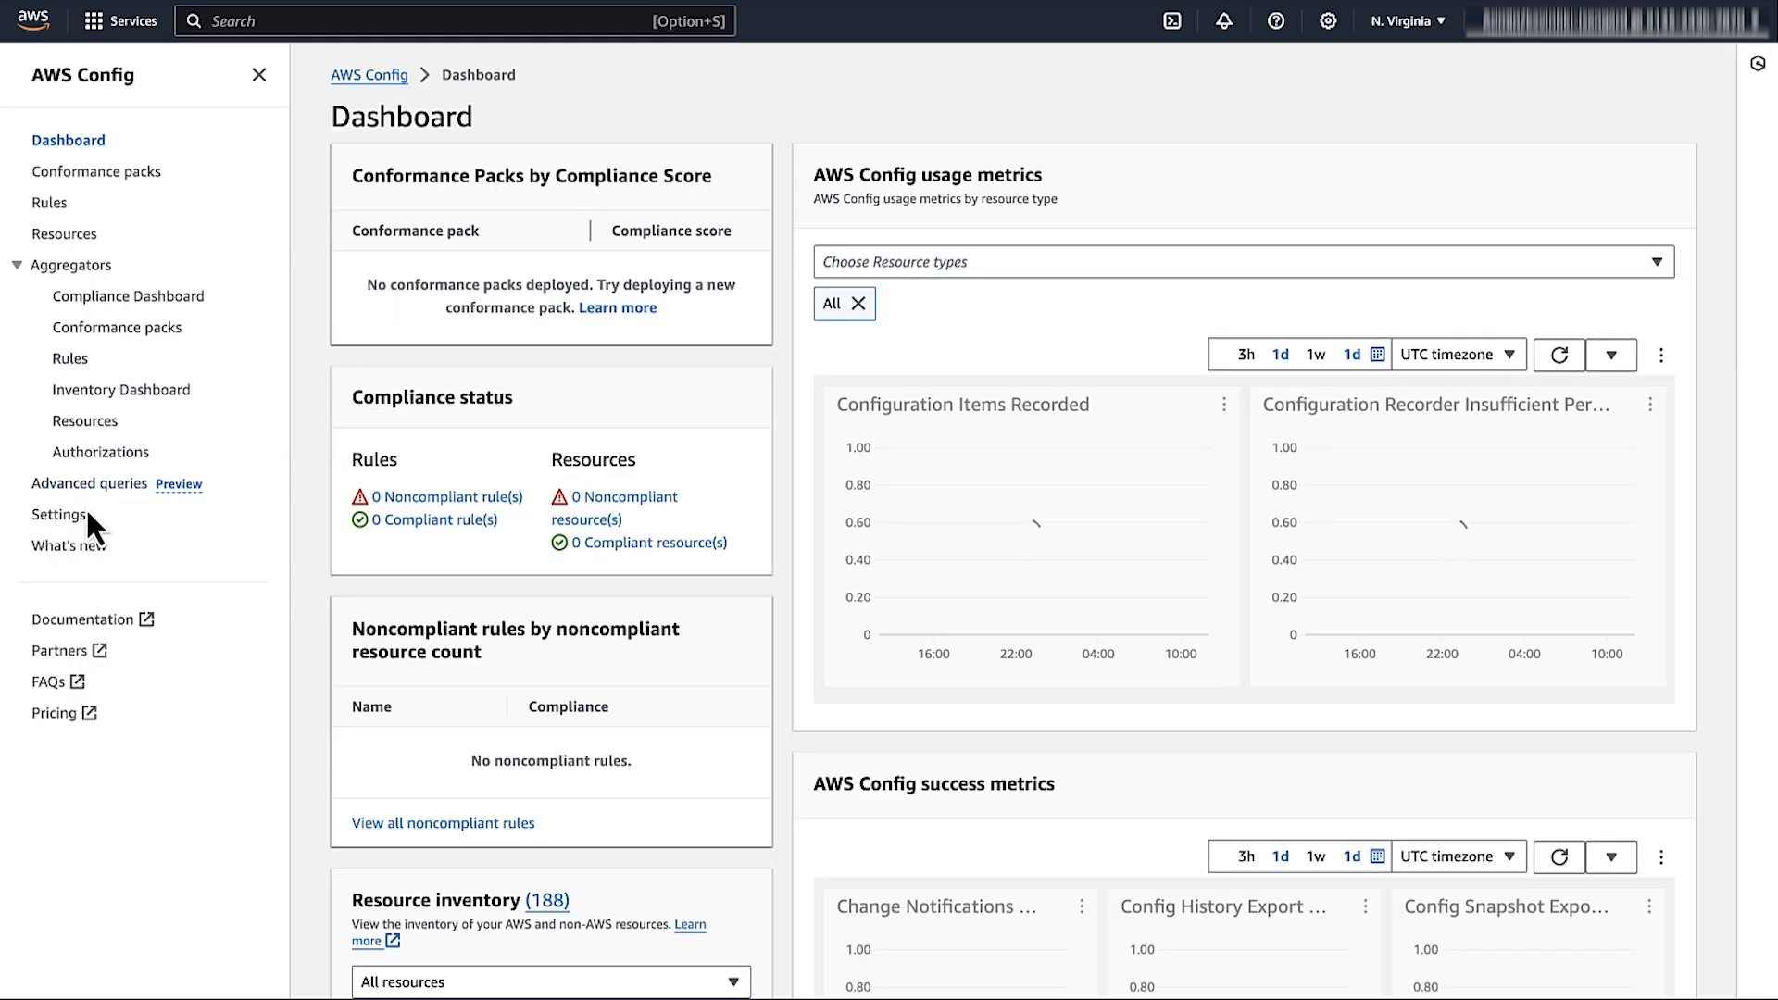
pyautogui.click(59, 513)
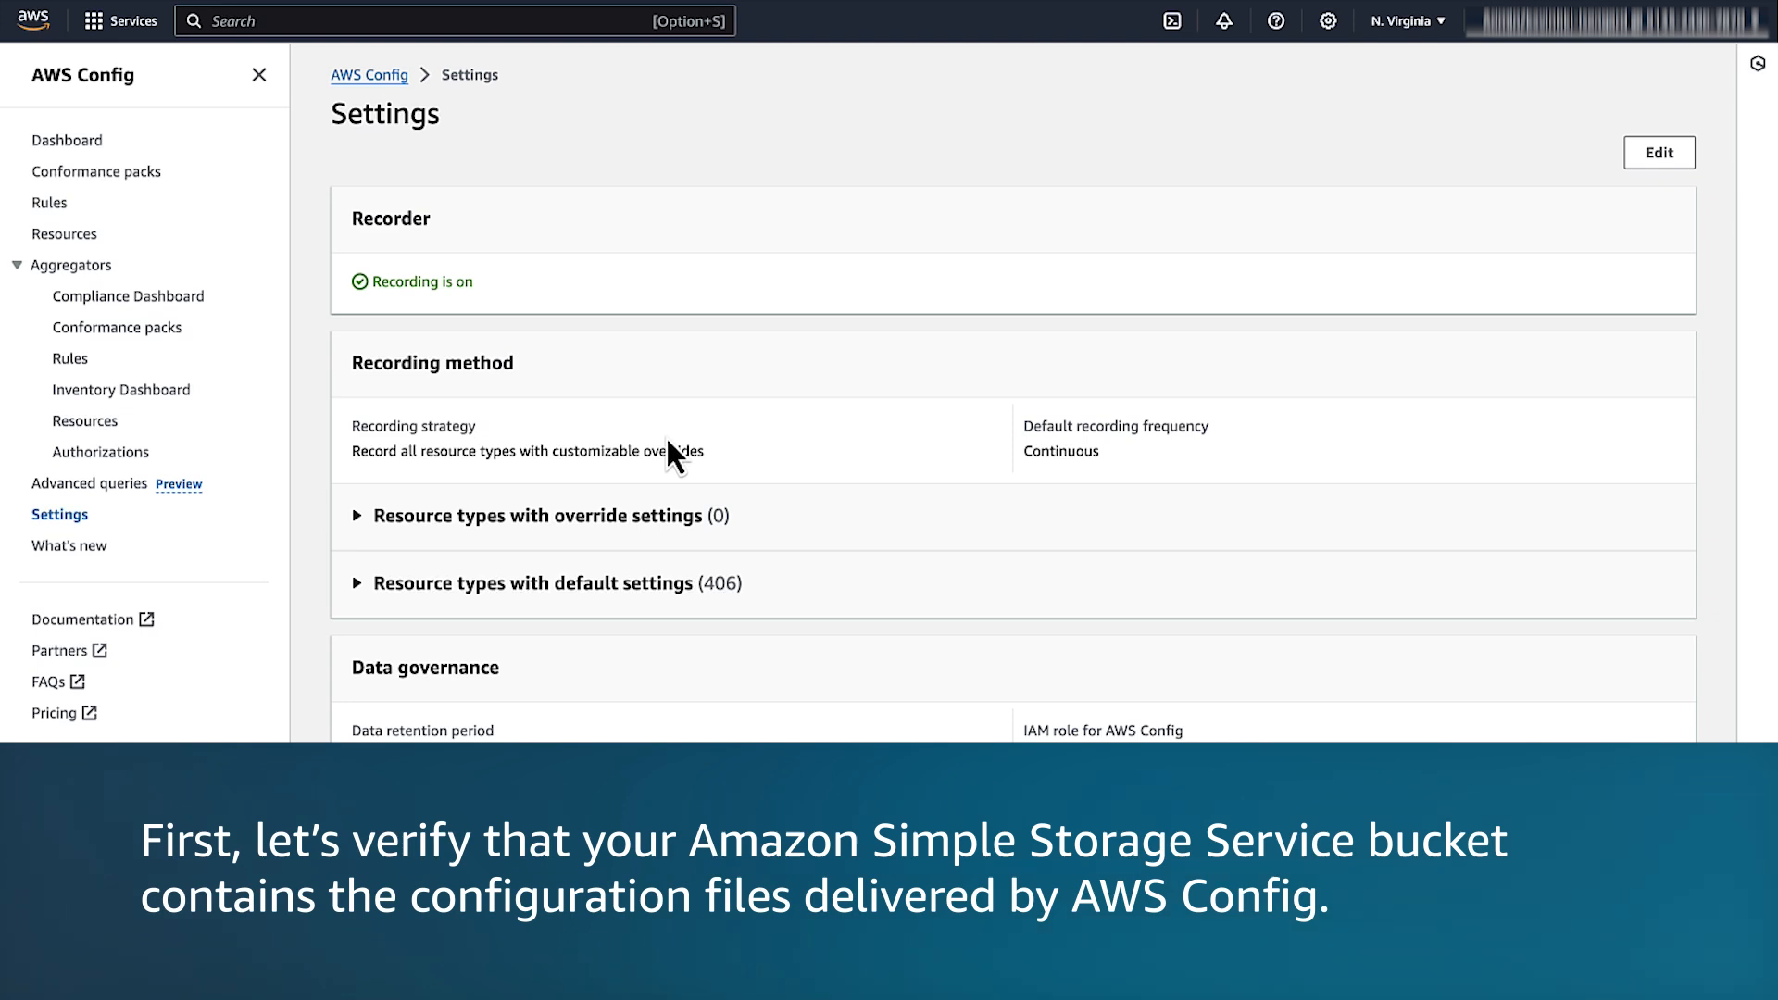
pyautogui.scroll(-3)
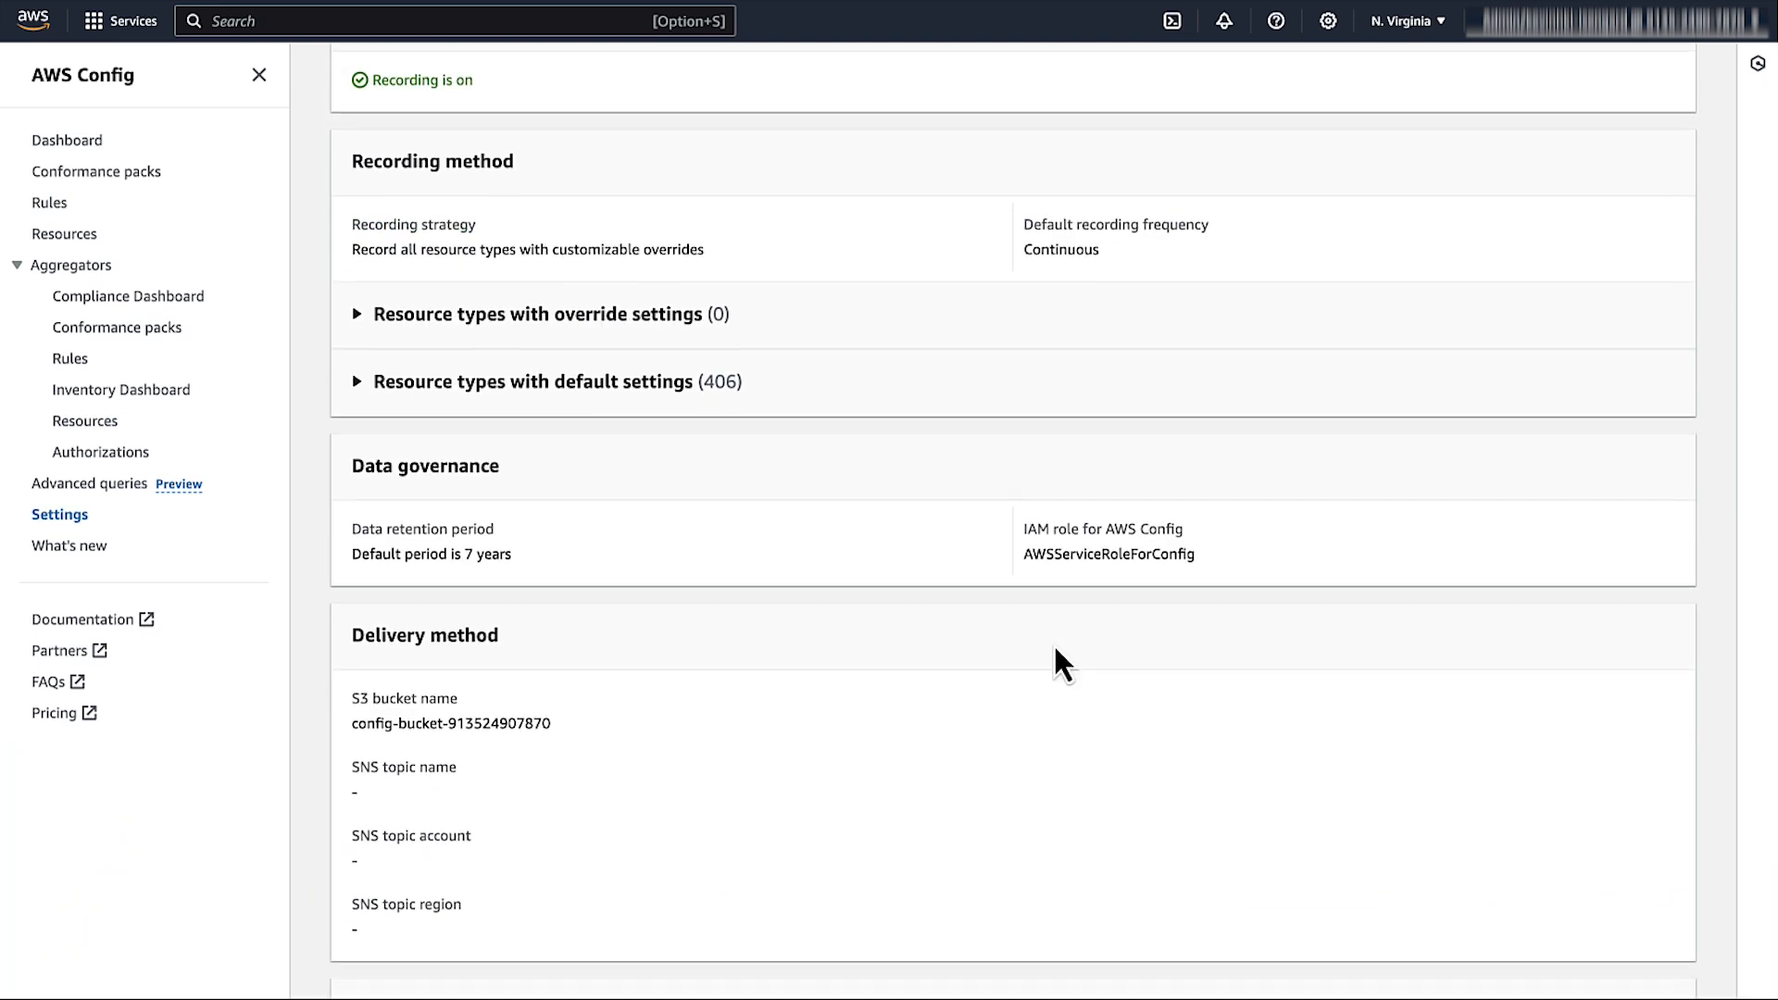
pyautogui.doubleClick(428, 722)
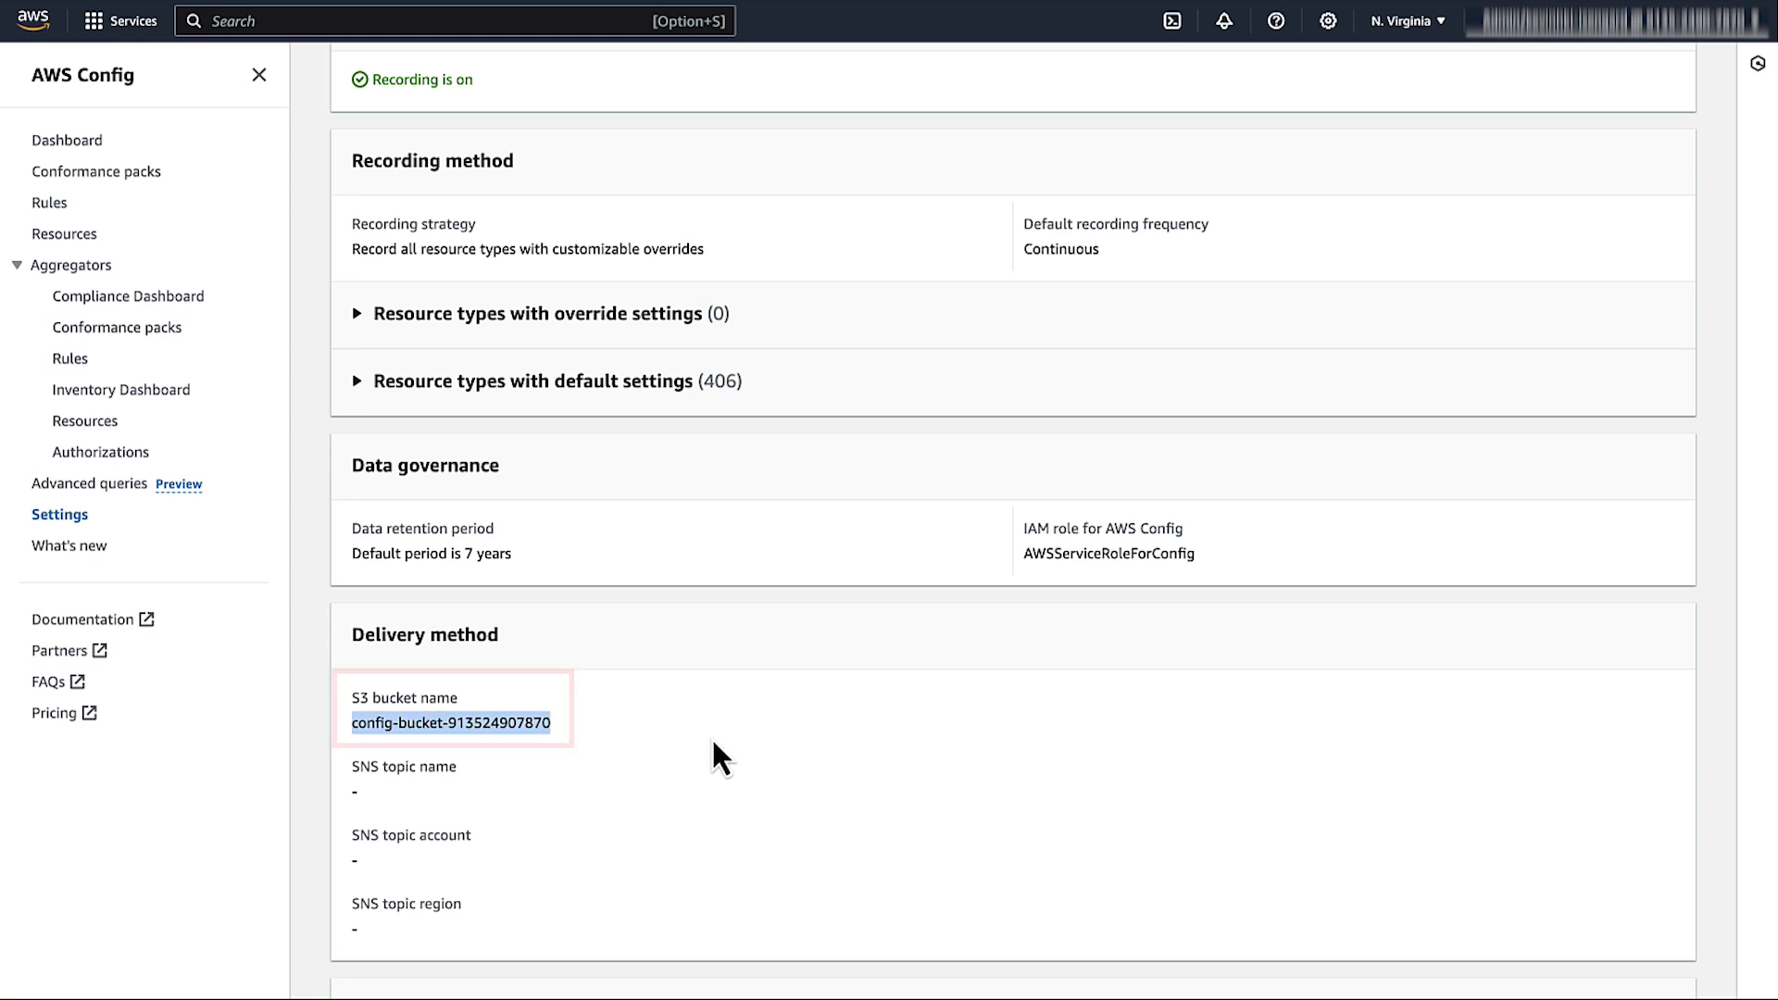
# Search 's3' and open Amazon S3 to browse to the Config/us-east-1/2024/9/19/ConfigHistory/ folder.
pyautogui.write('s3')
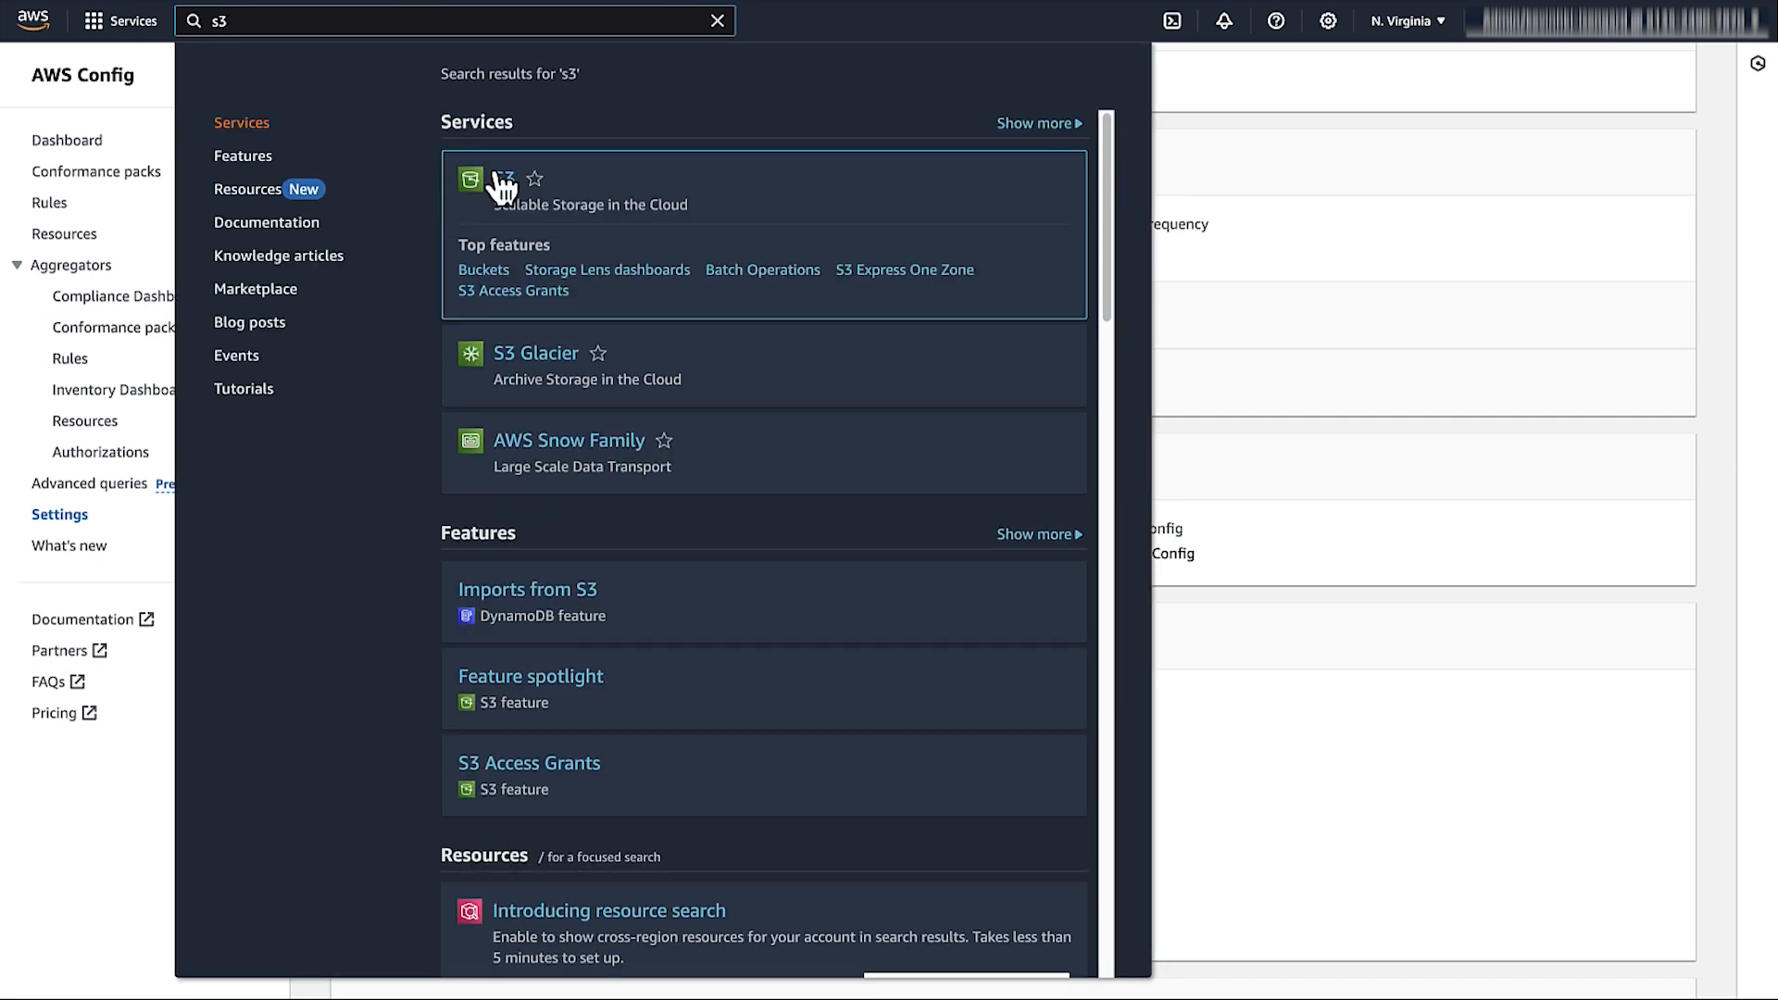
pyautogui.click(502, 178)
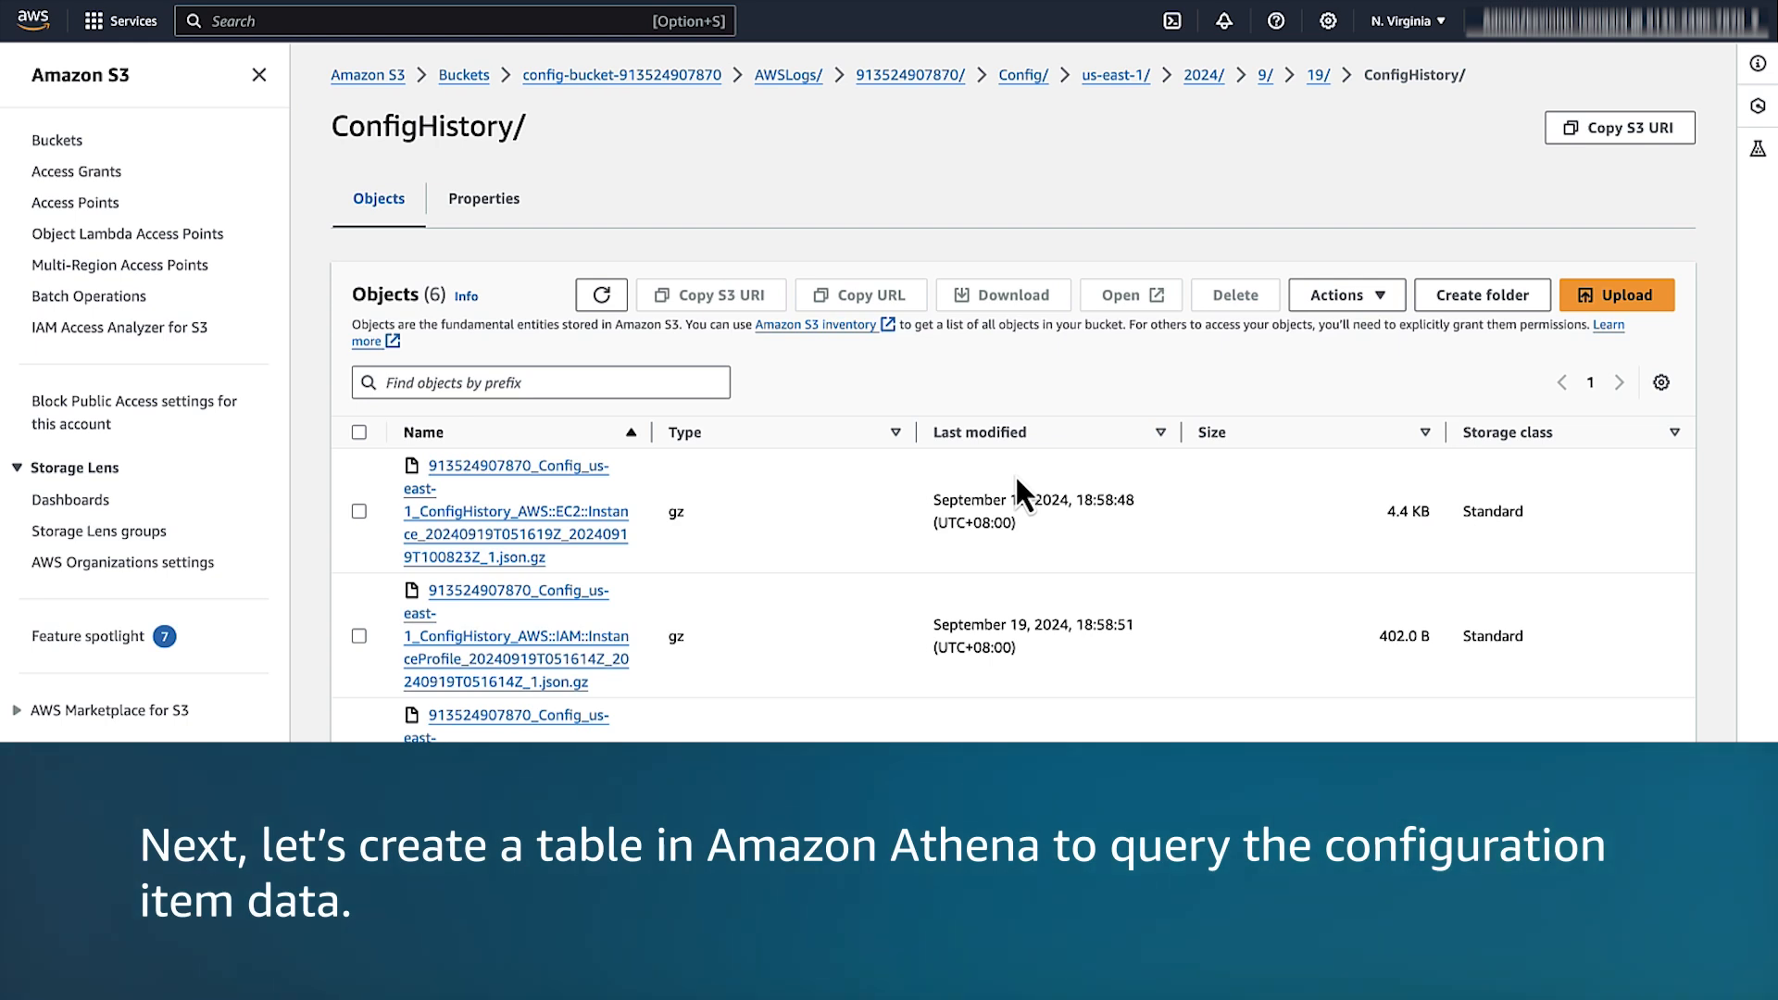
# Run the CREATE EXTERNAL TABLE awsconfig query in Athena, then add a new query tab.
pyautogui.write('awsconfig (')
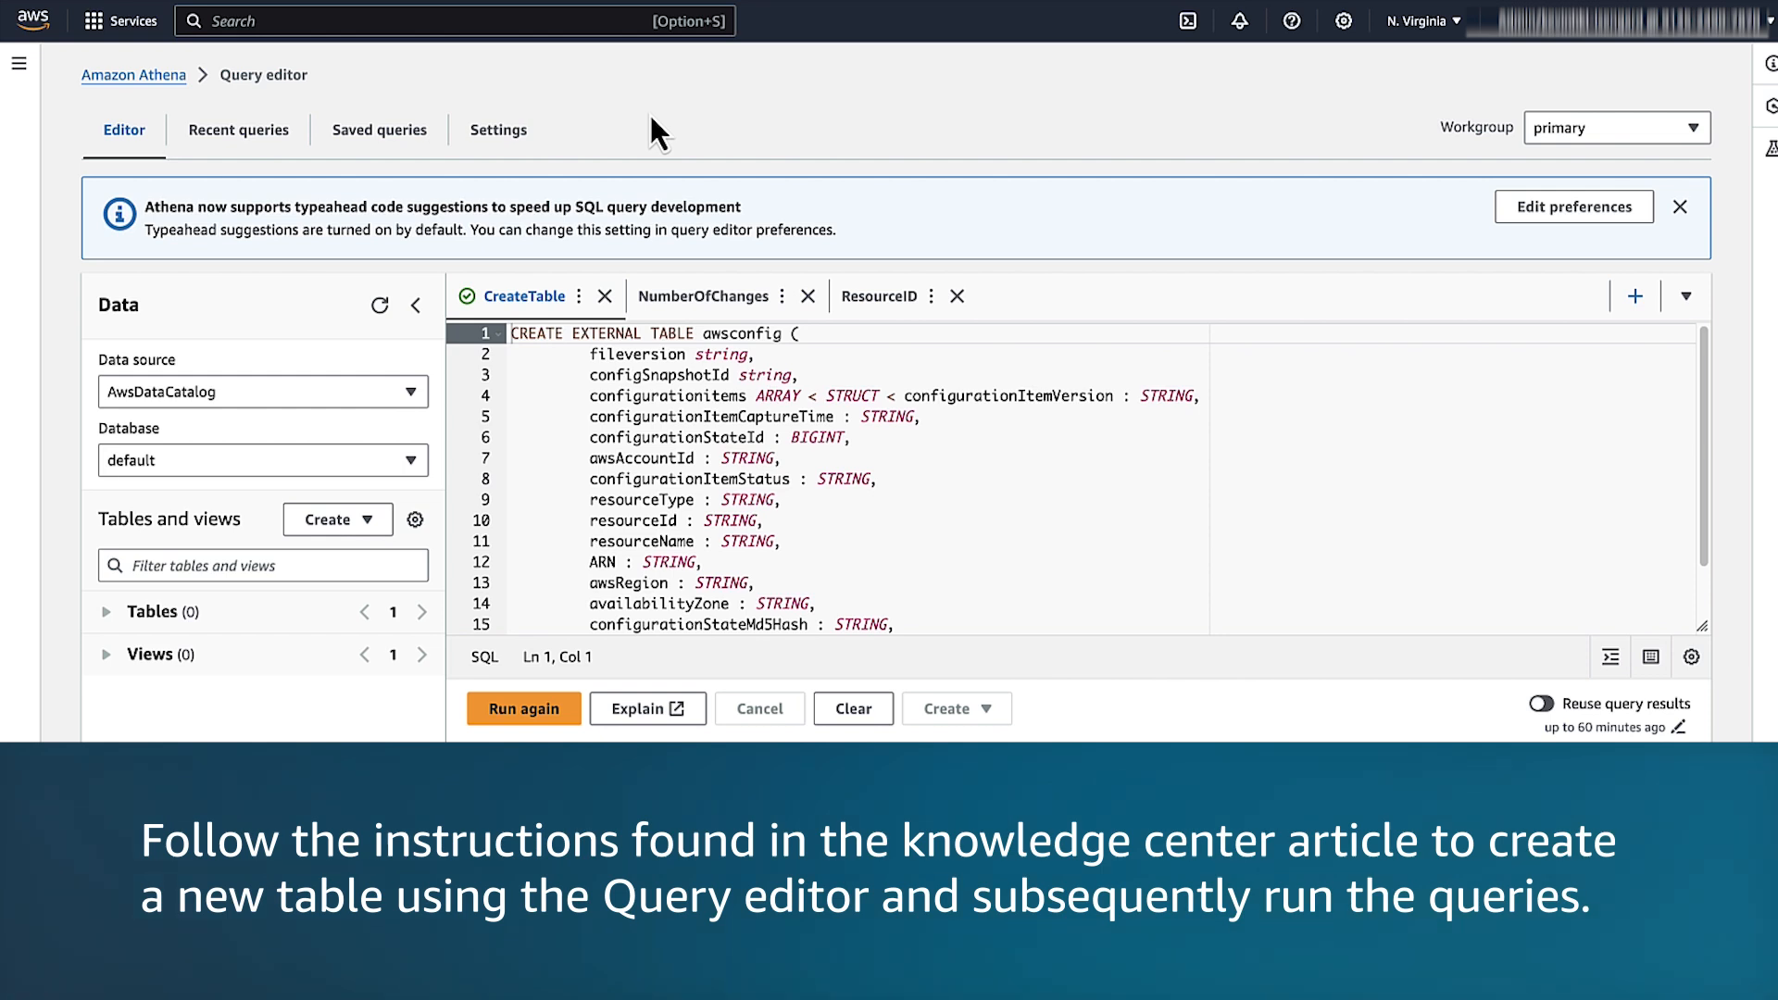
pyautogui.click(523, 707)
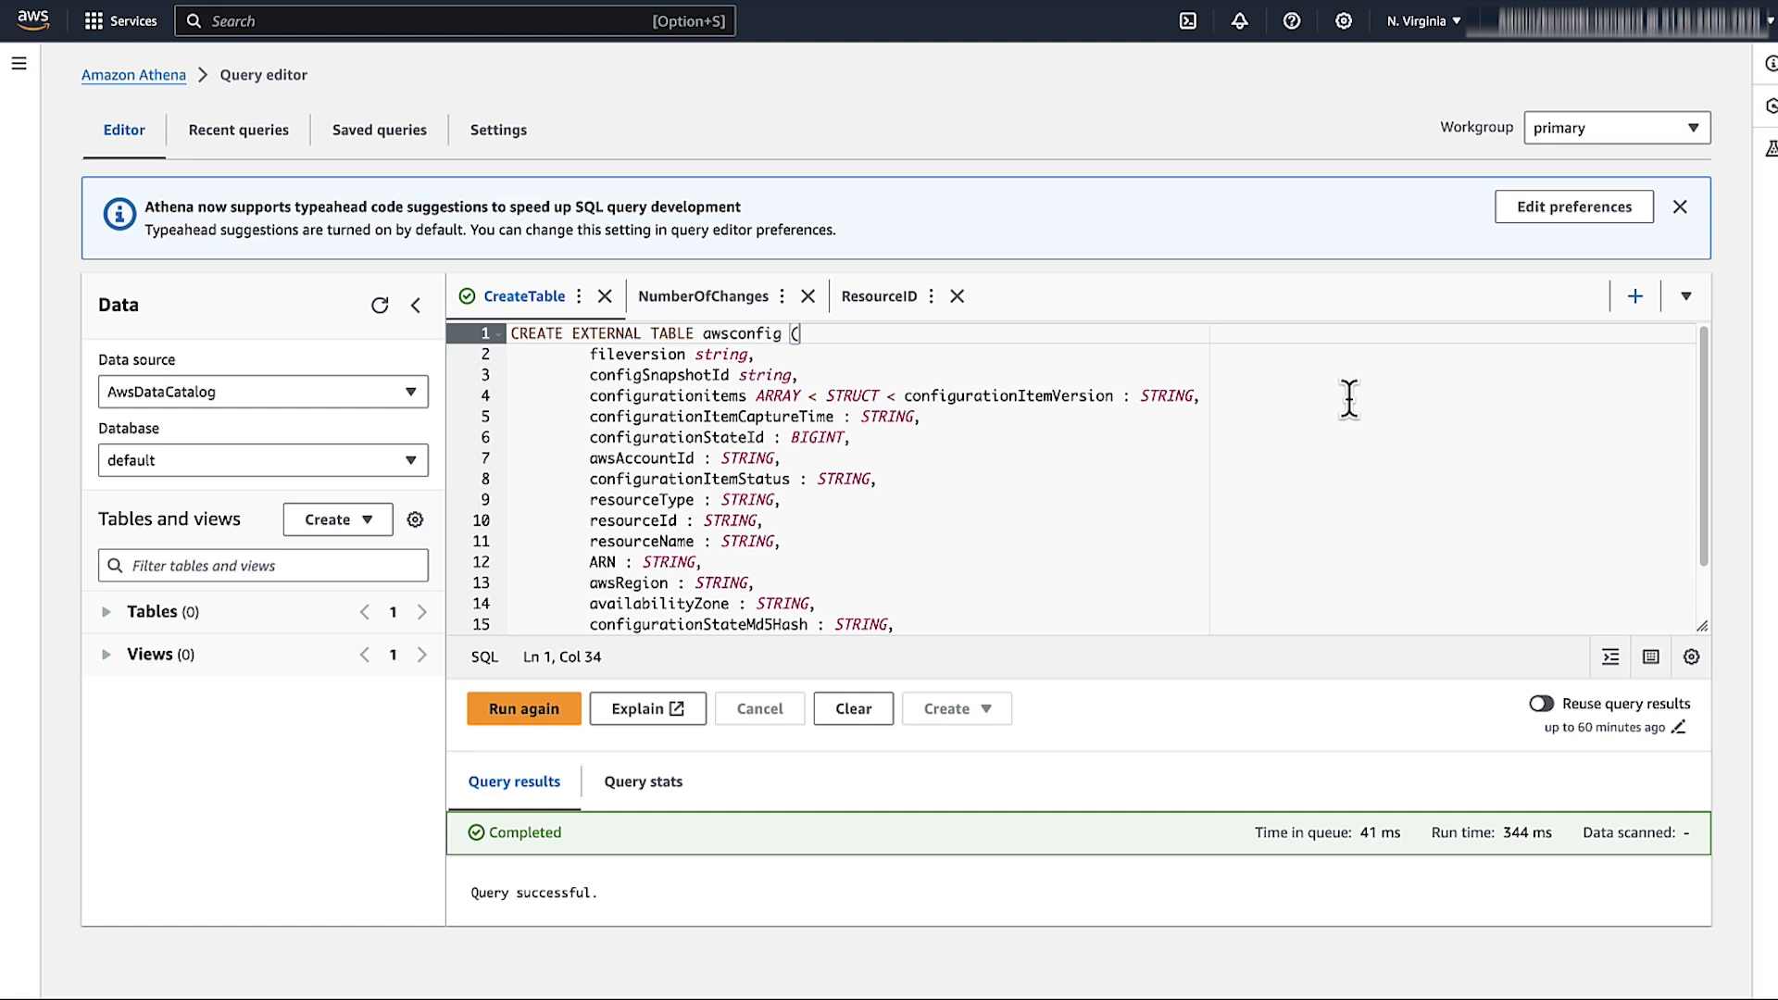
pyautogui.scroll(-3)
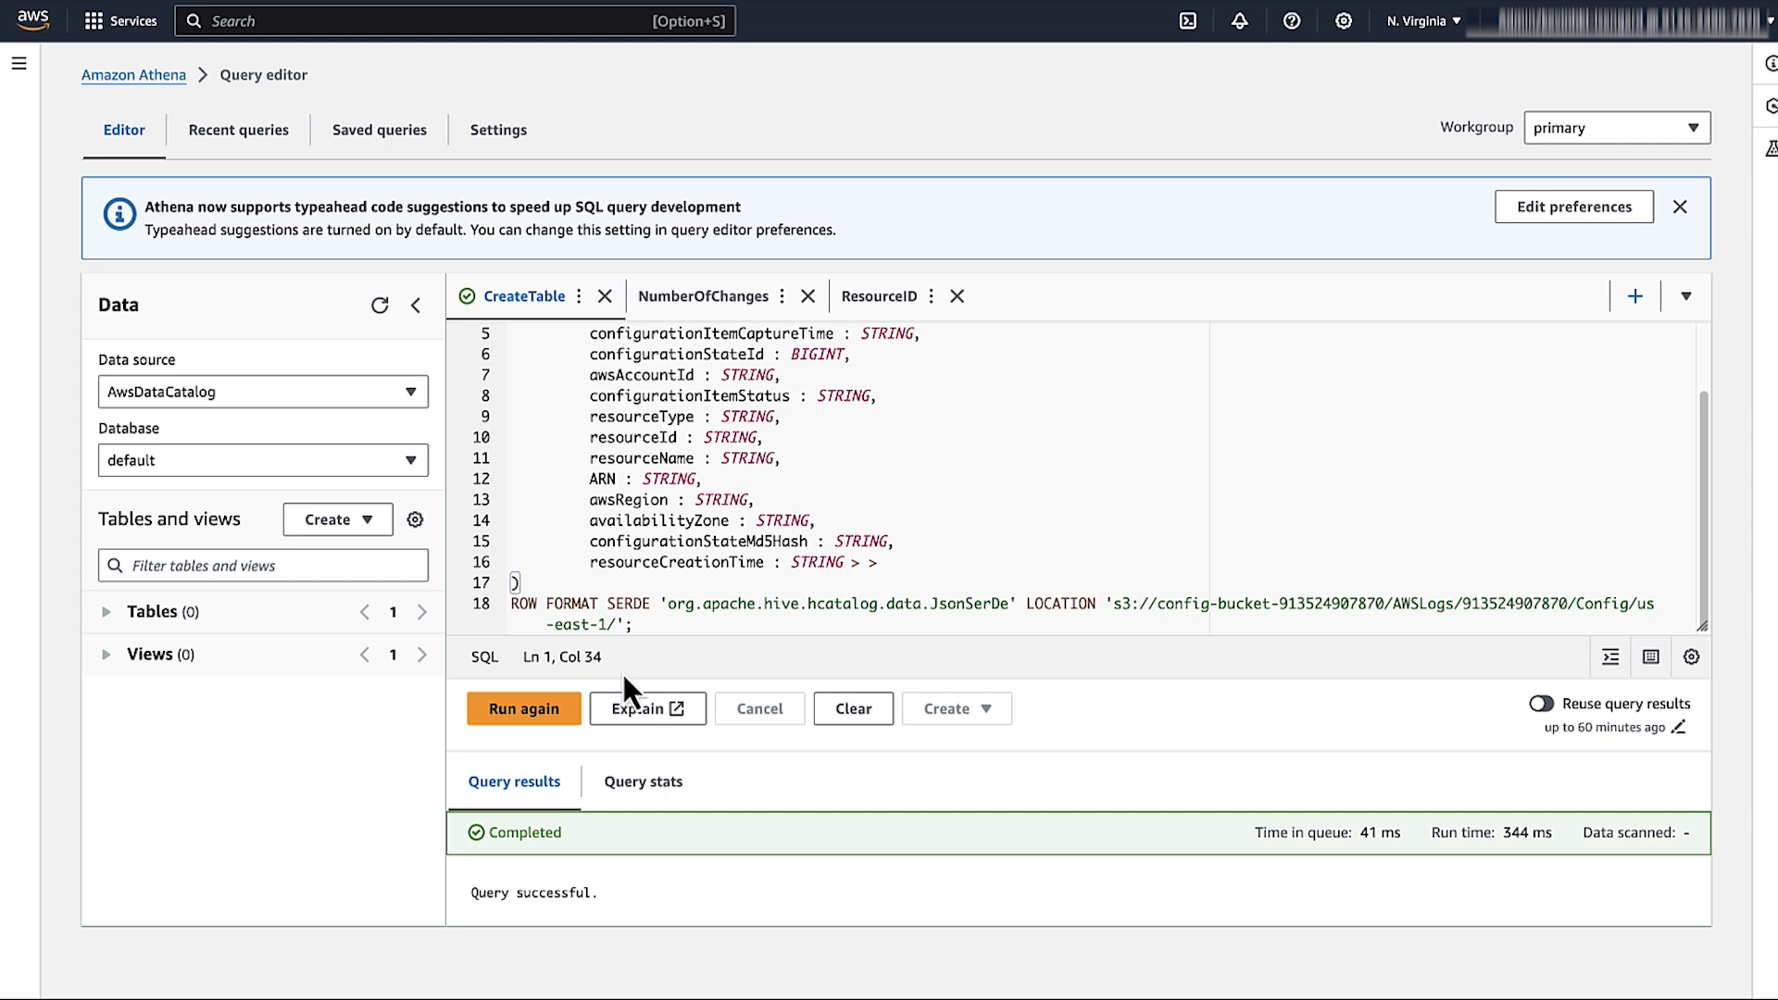
pyautogui.click(523, 707)
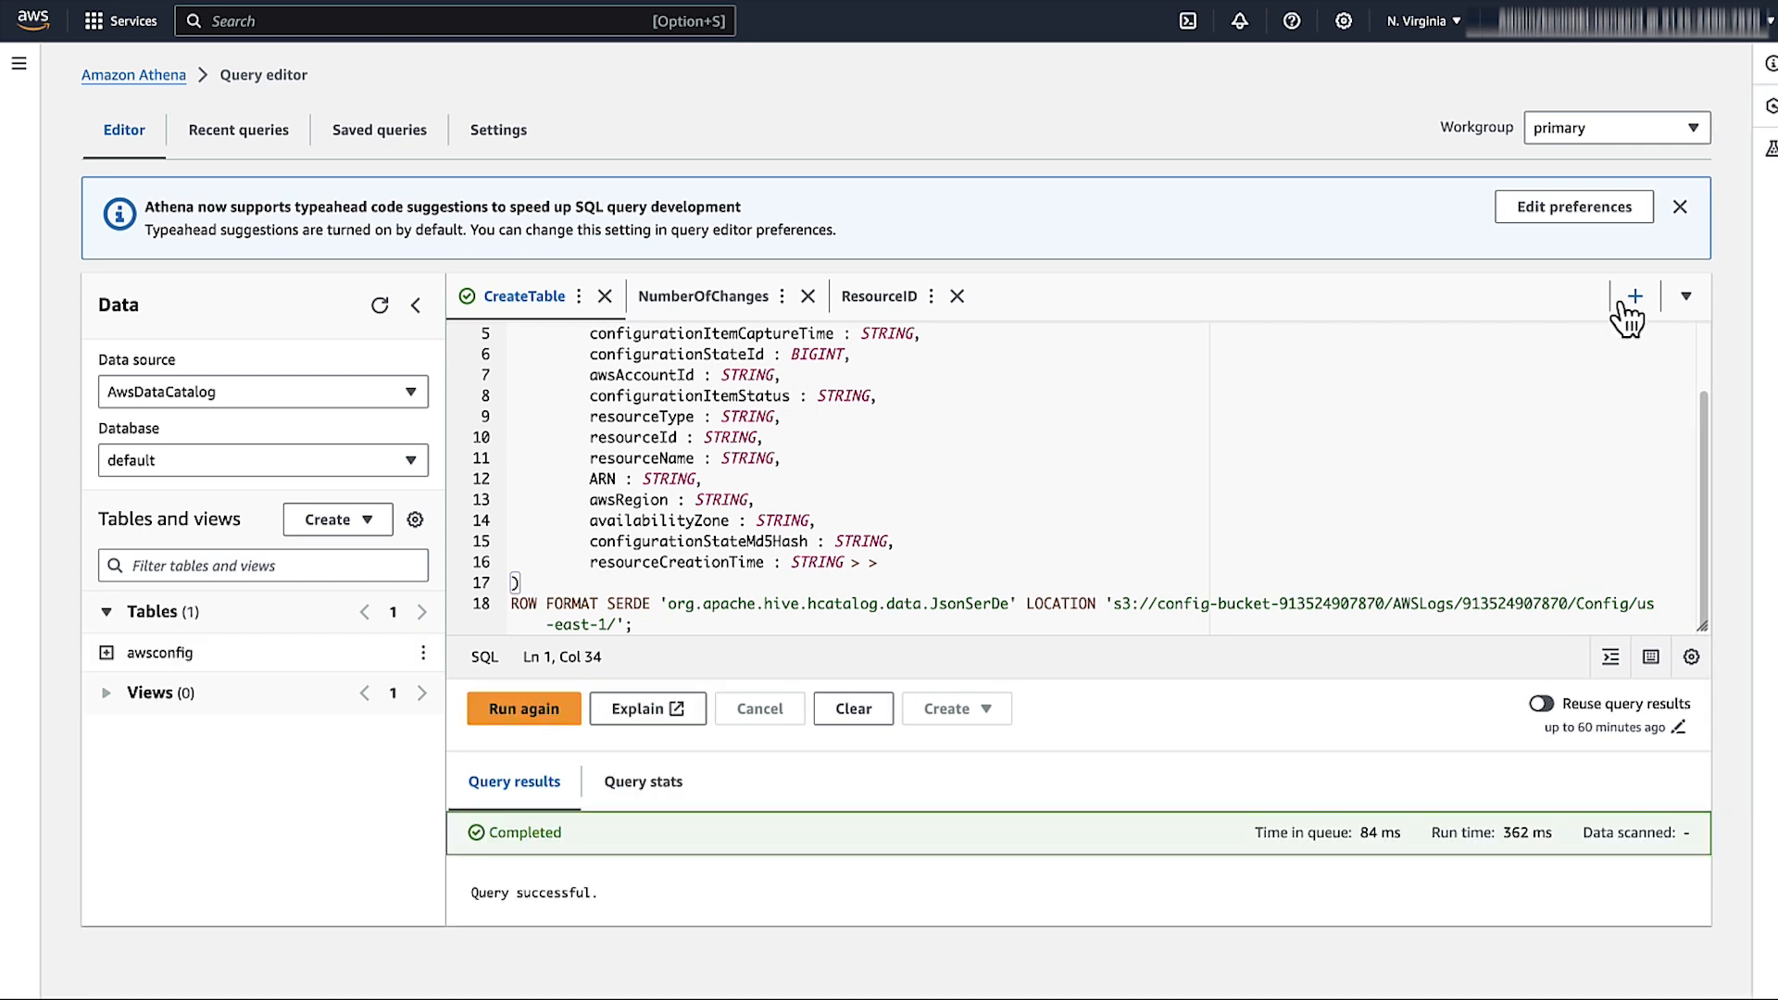
pyautogui.click(1634, 296)
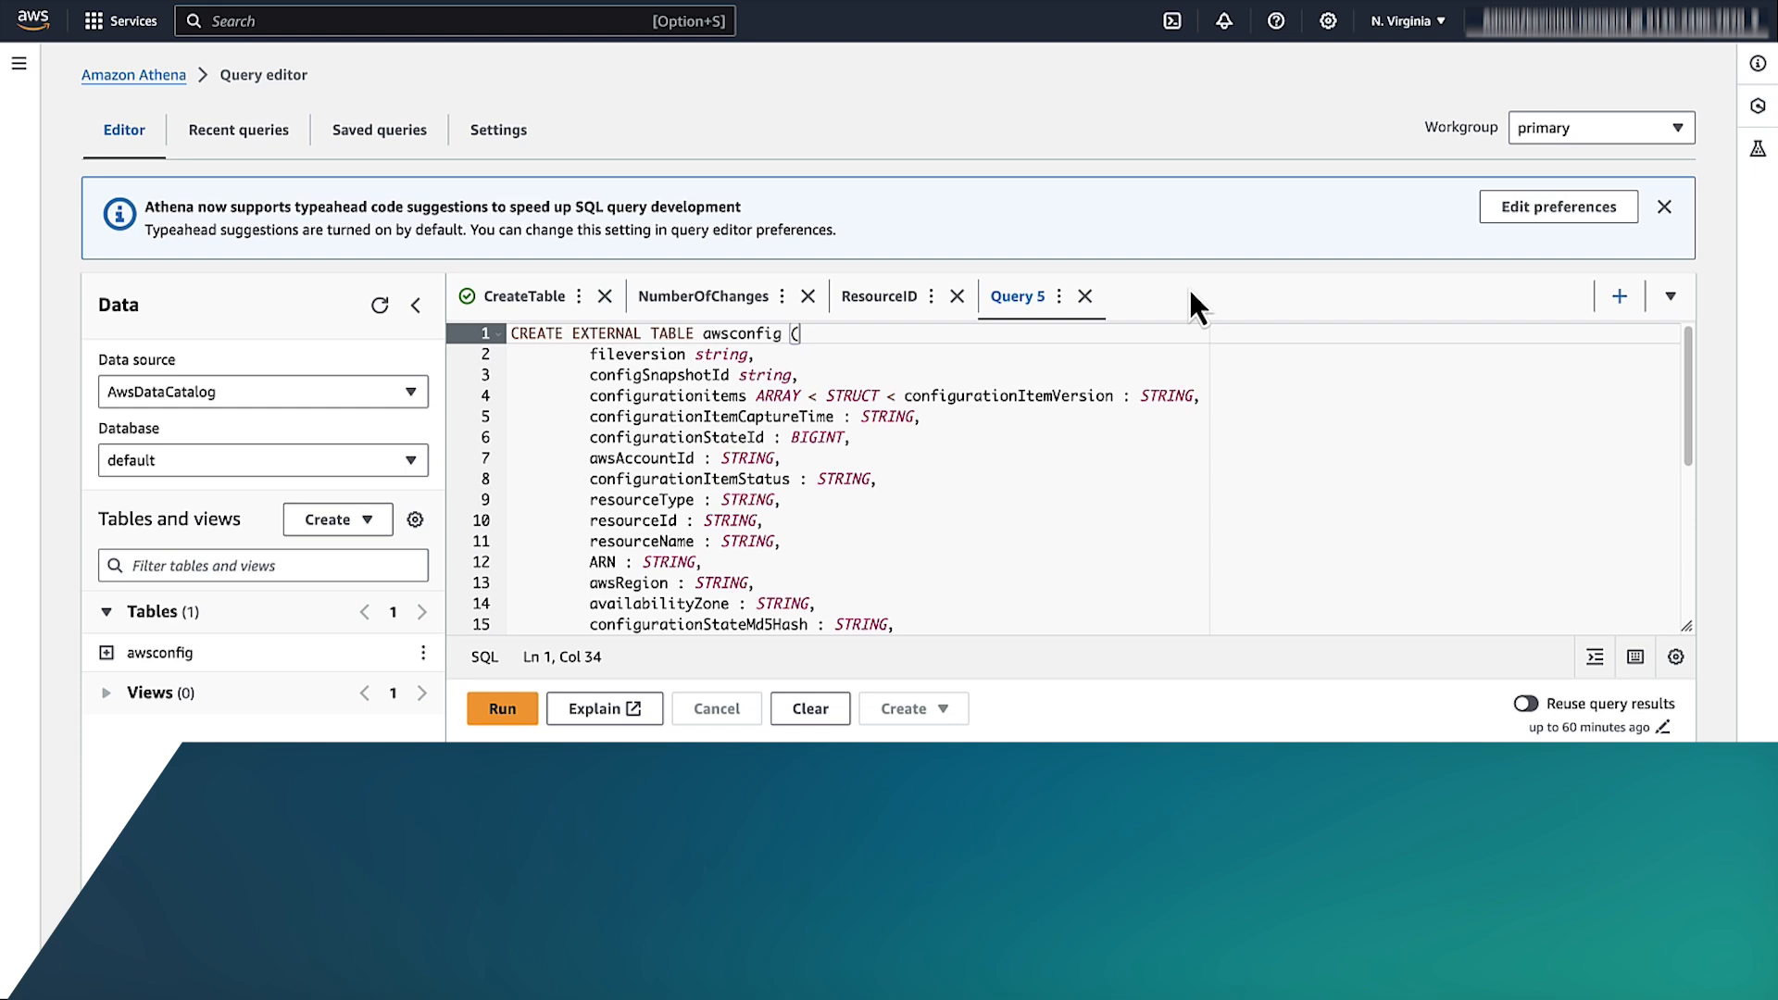
# Review the PARTITIONED BY awsconfig table definition in Query 5, then go to the NumberOfChanges query.
pyautogui.click(502, 707)
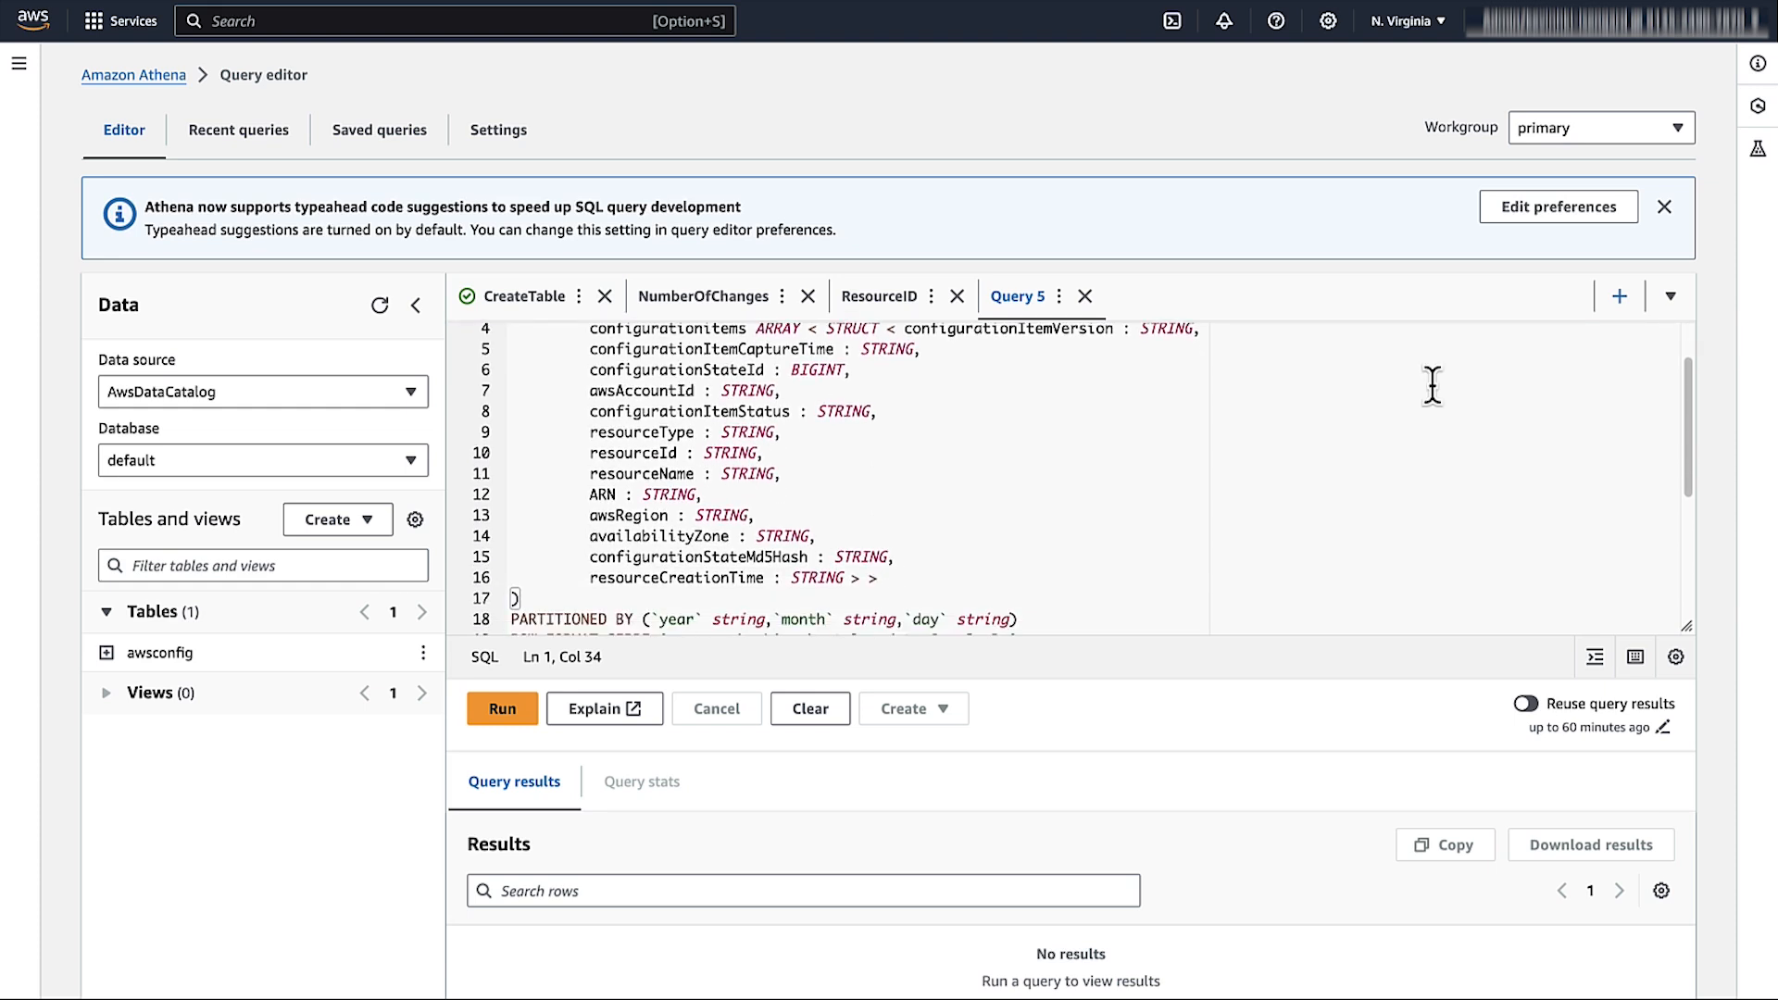
pyautogui.scroll(-3)
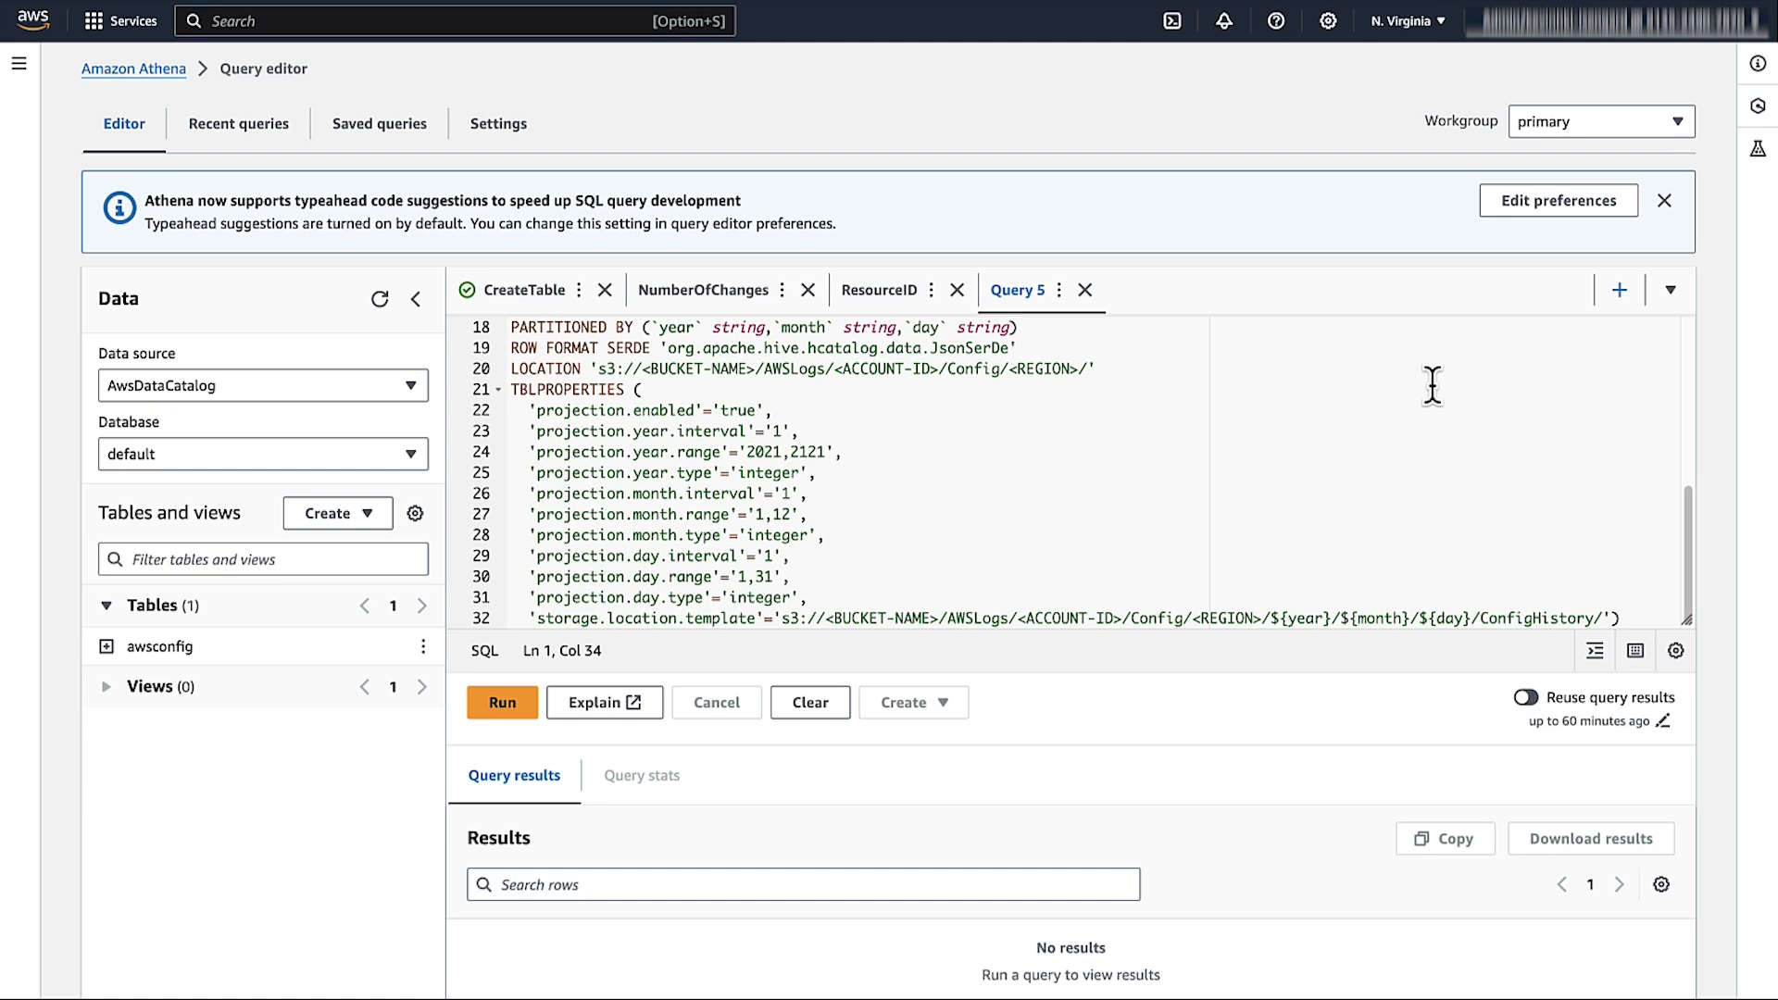
pyautogui.click(704, 289)
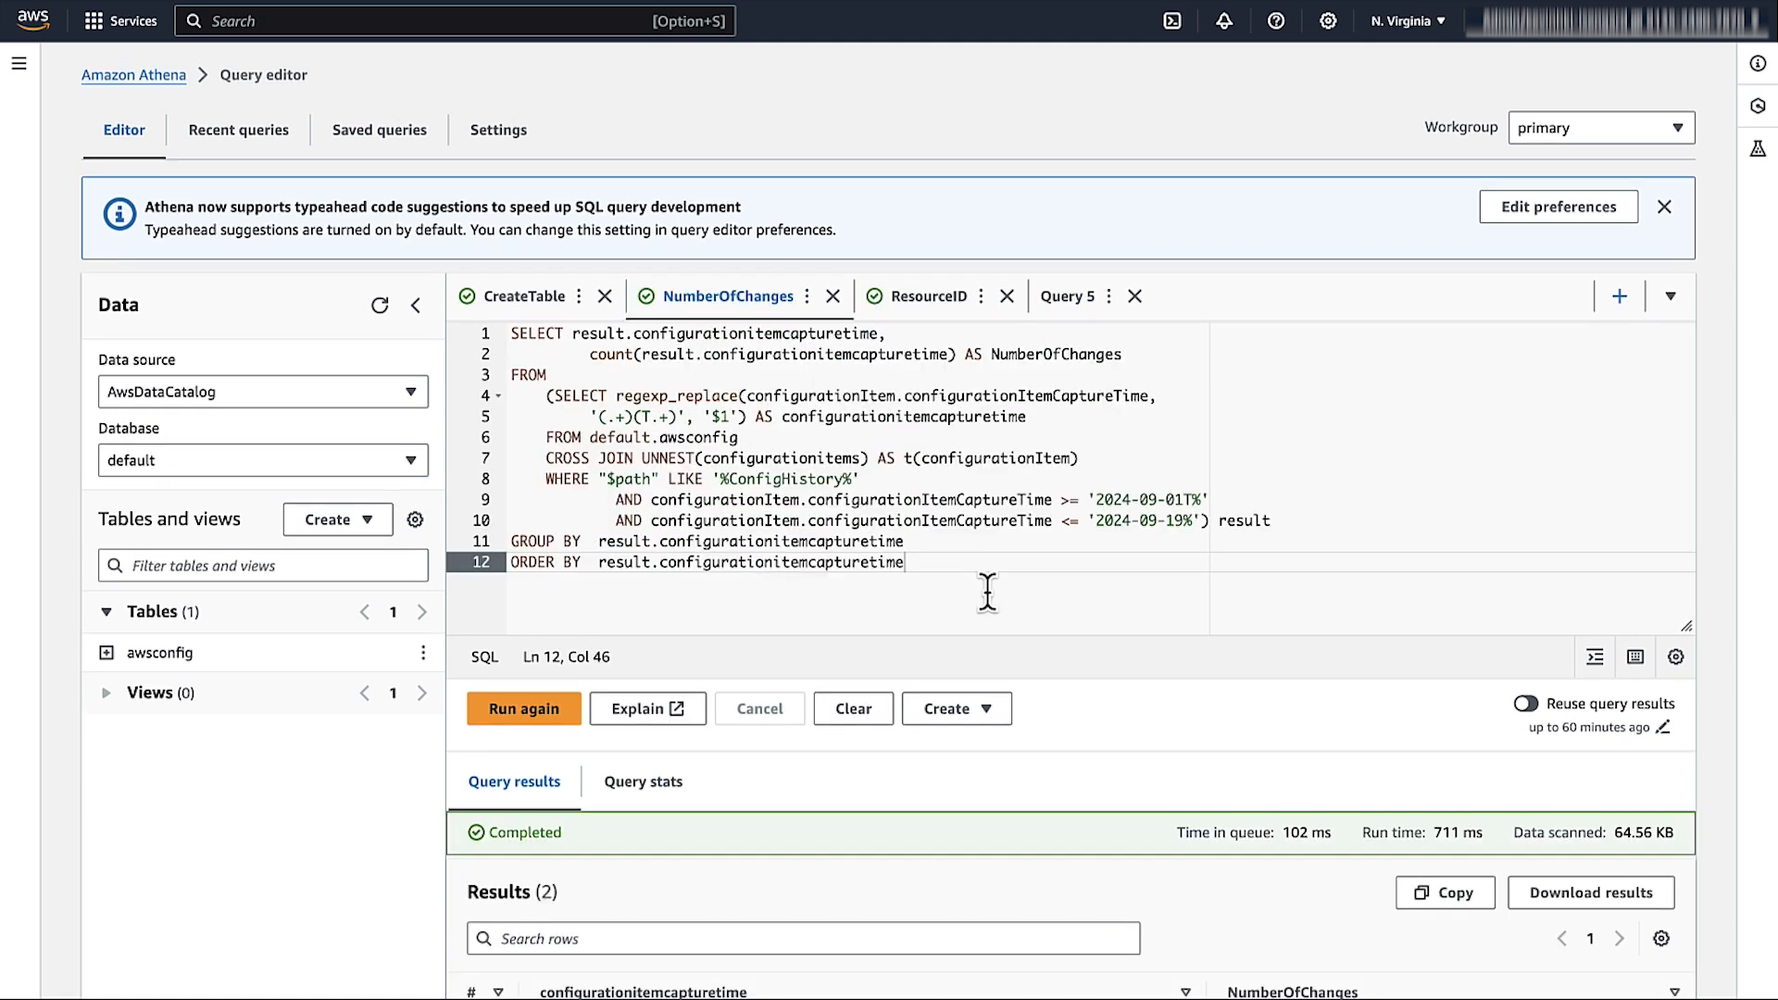
pyautogui.moveTo(763, 664)
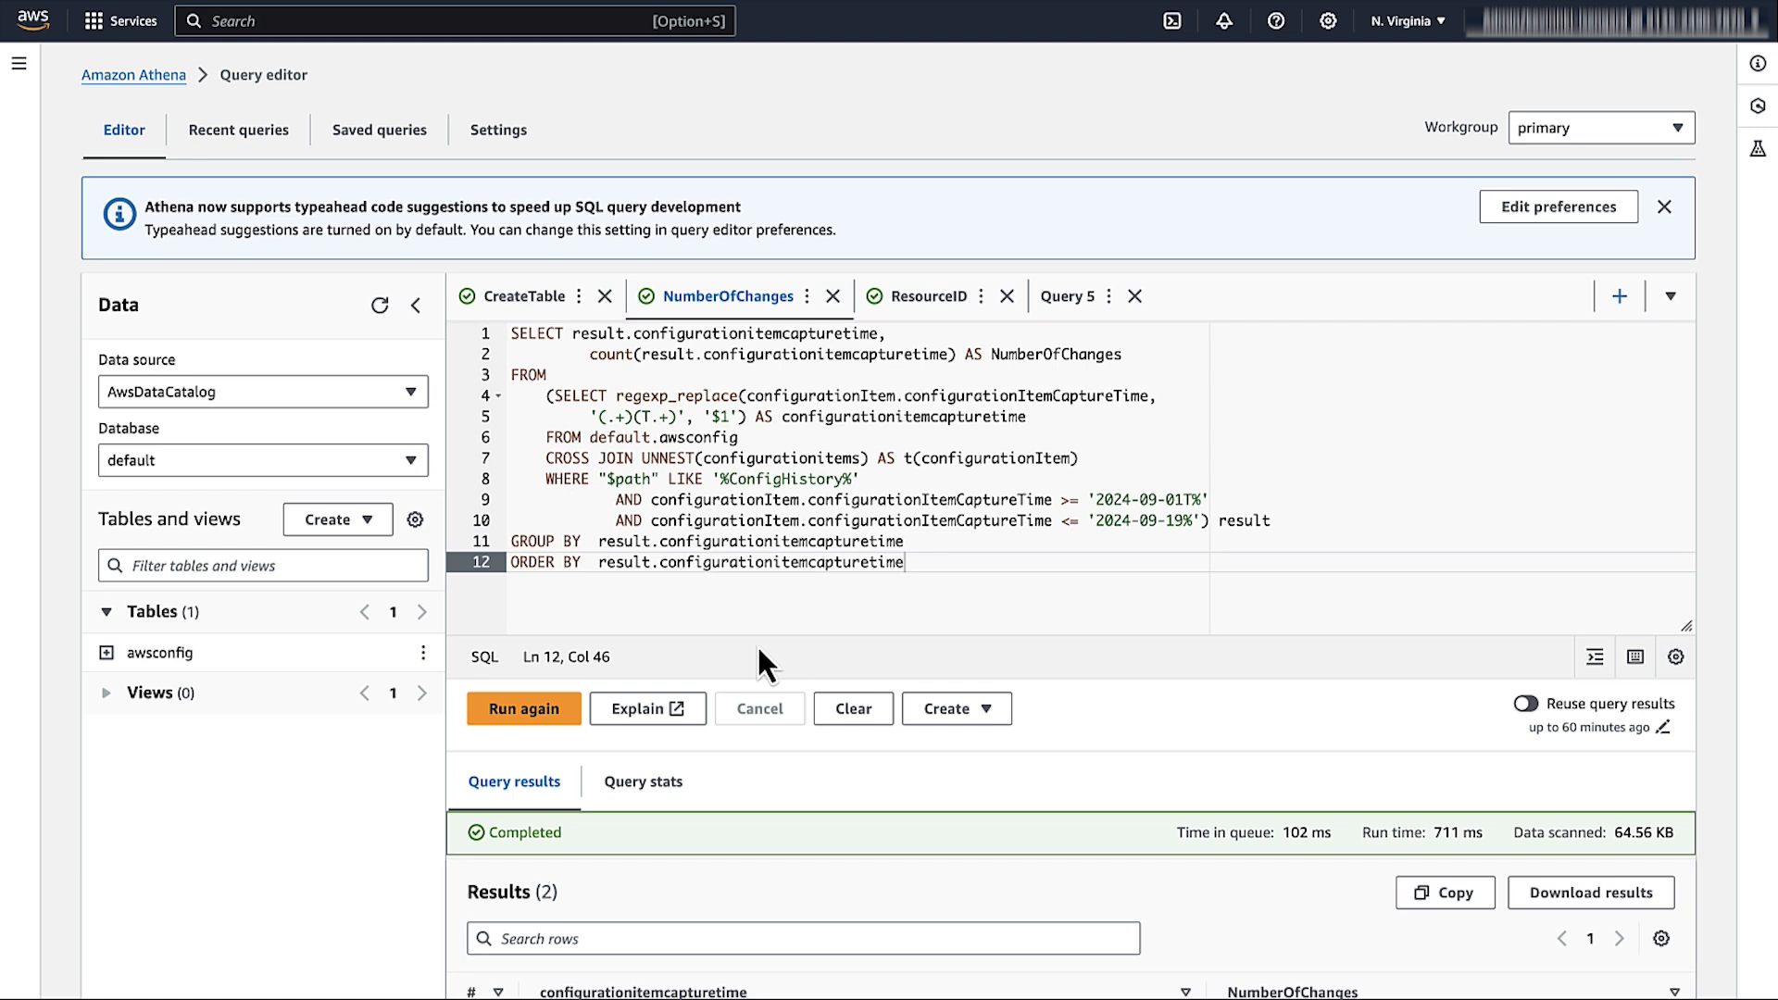
# Rerun NumberOfChanges, returning 90 changes on 2024-09-17 and 88 on 2024-09-18.
pyautogui.click(522, 708)
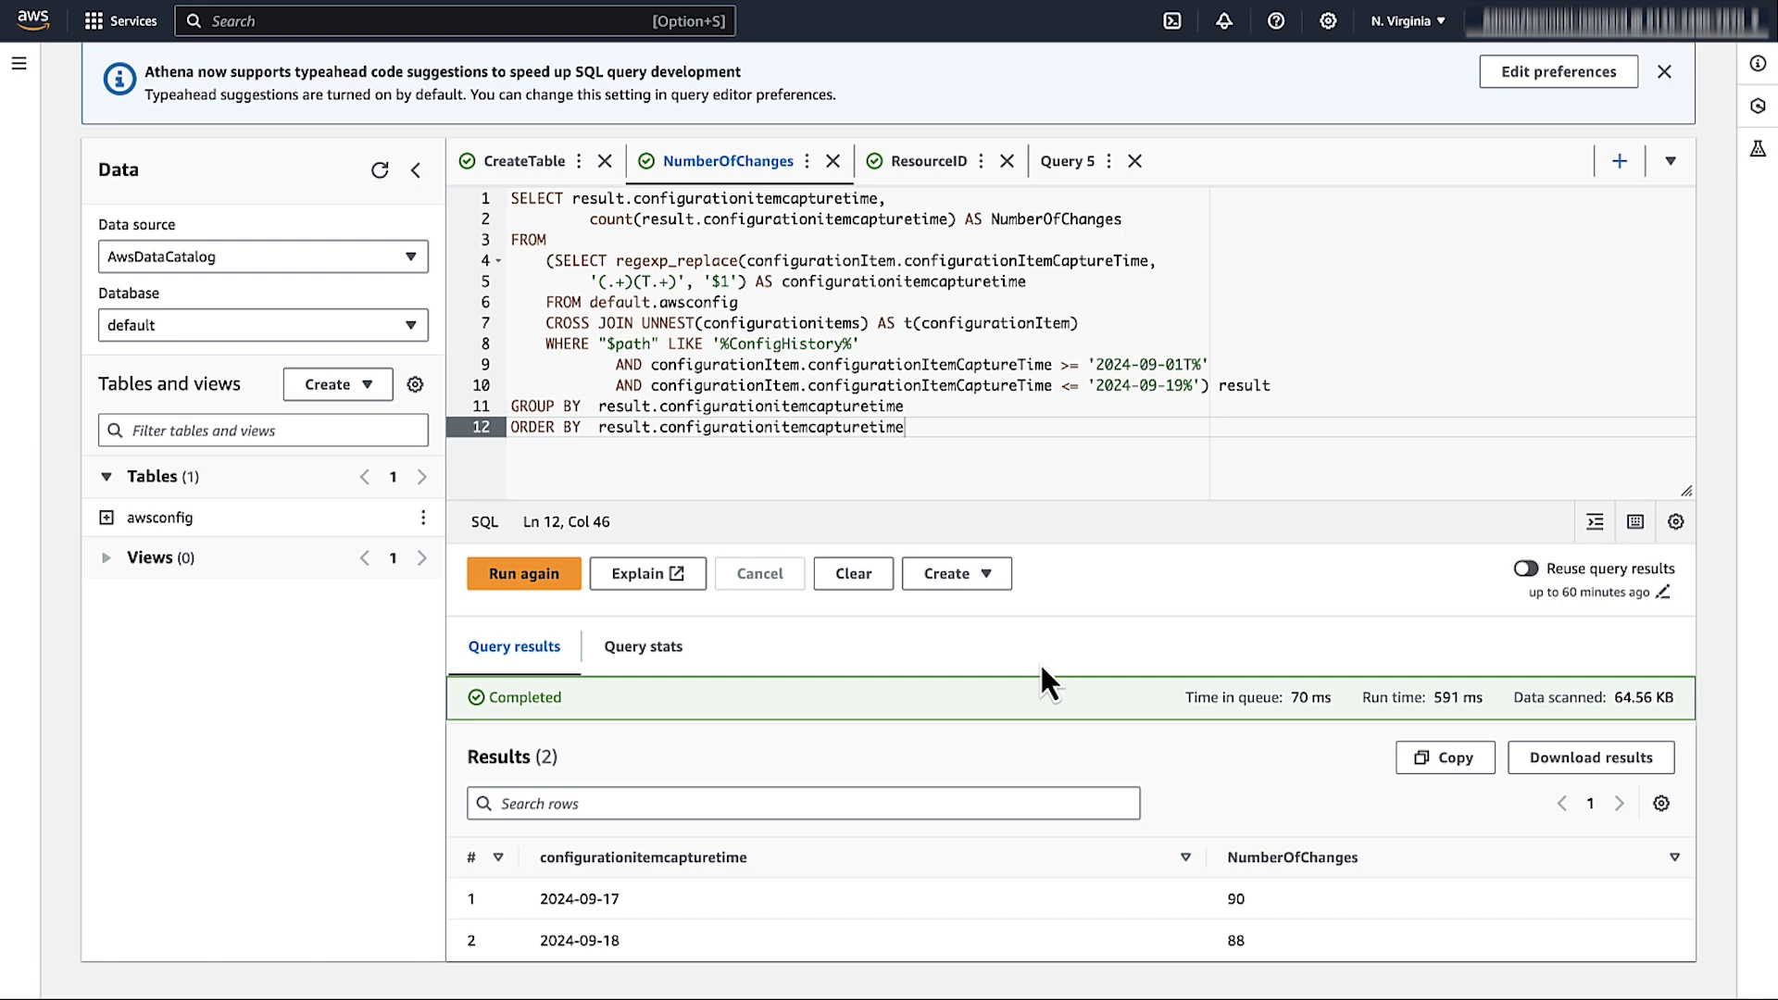
pyautogui.moveTo(1072, 604)
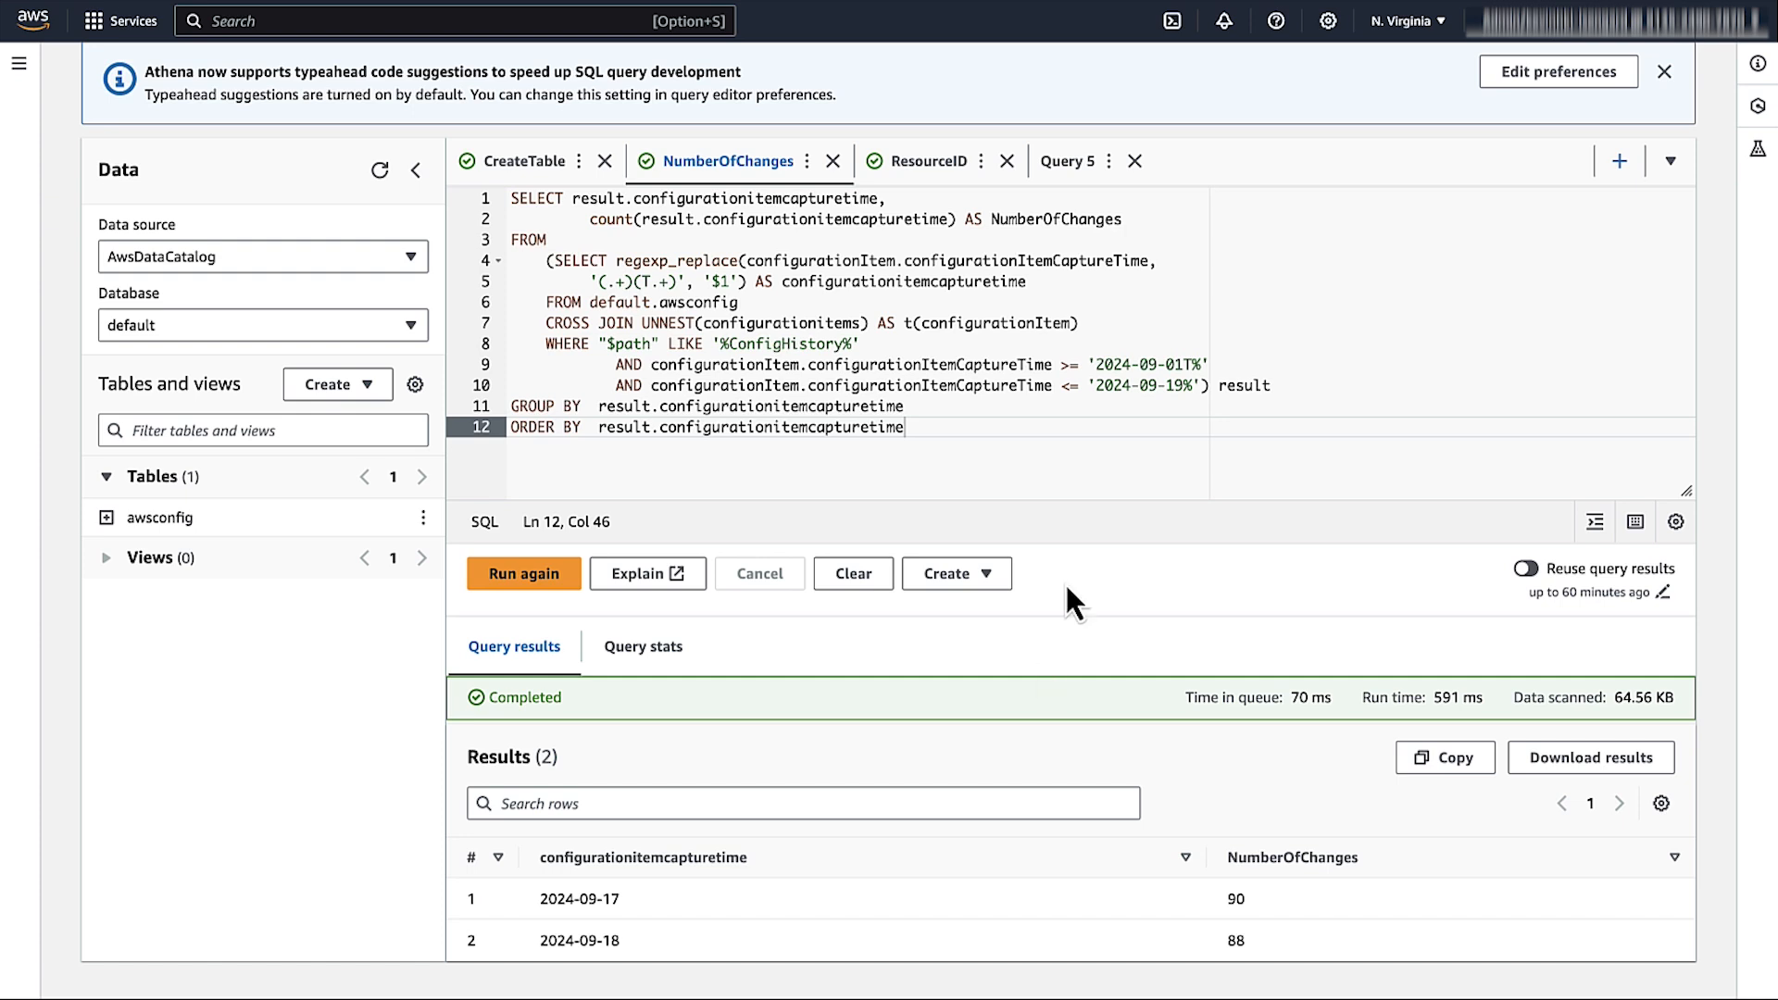
# Rerun the ResourceID query, ranking 154 resources by change count led by vpc-0deacc283d214fd94.
pyautogui.click(921, 160)
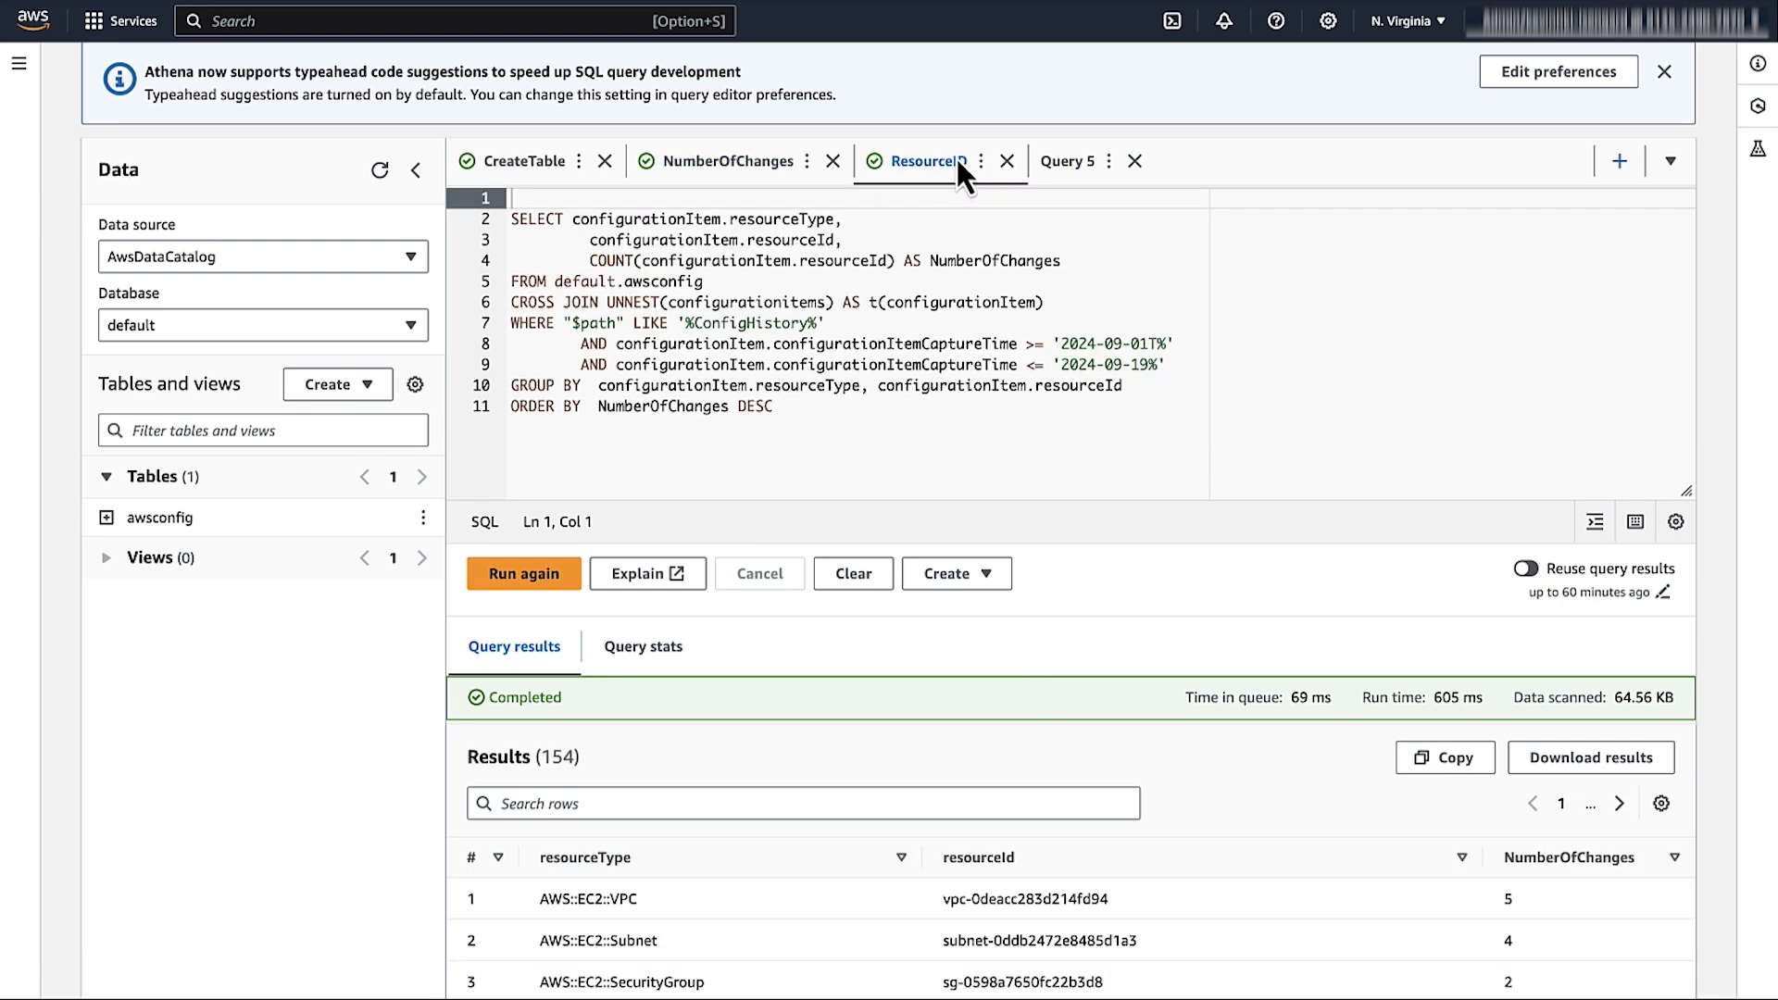
pyautogui.moveTo(522, 572)
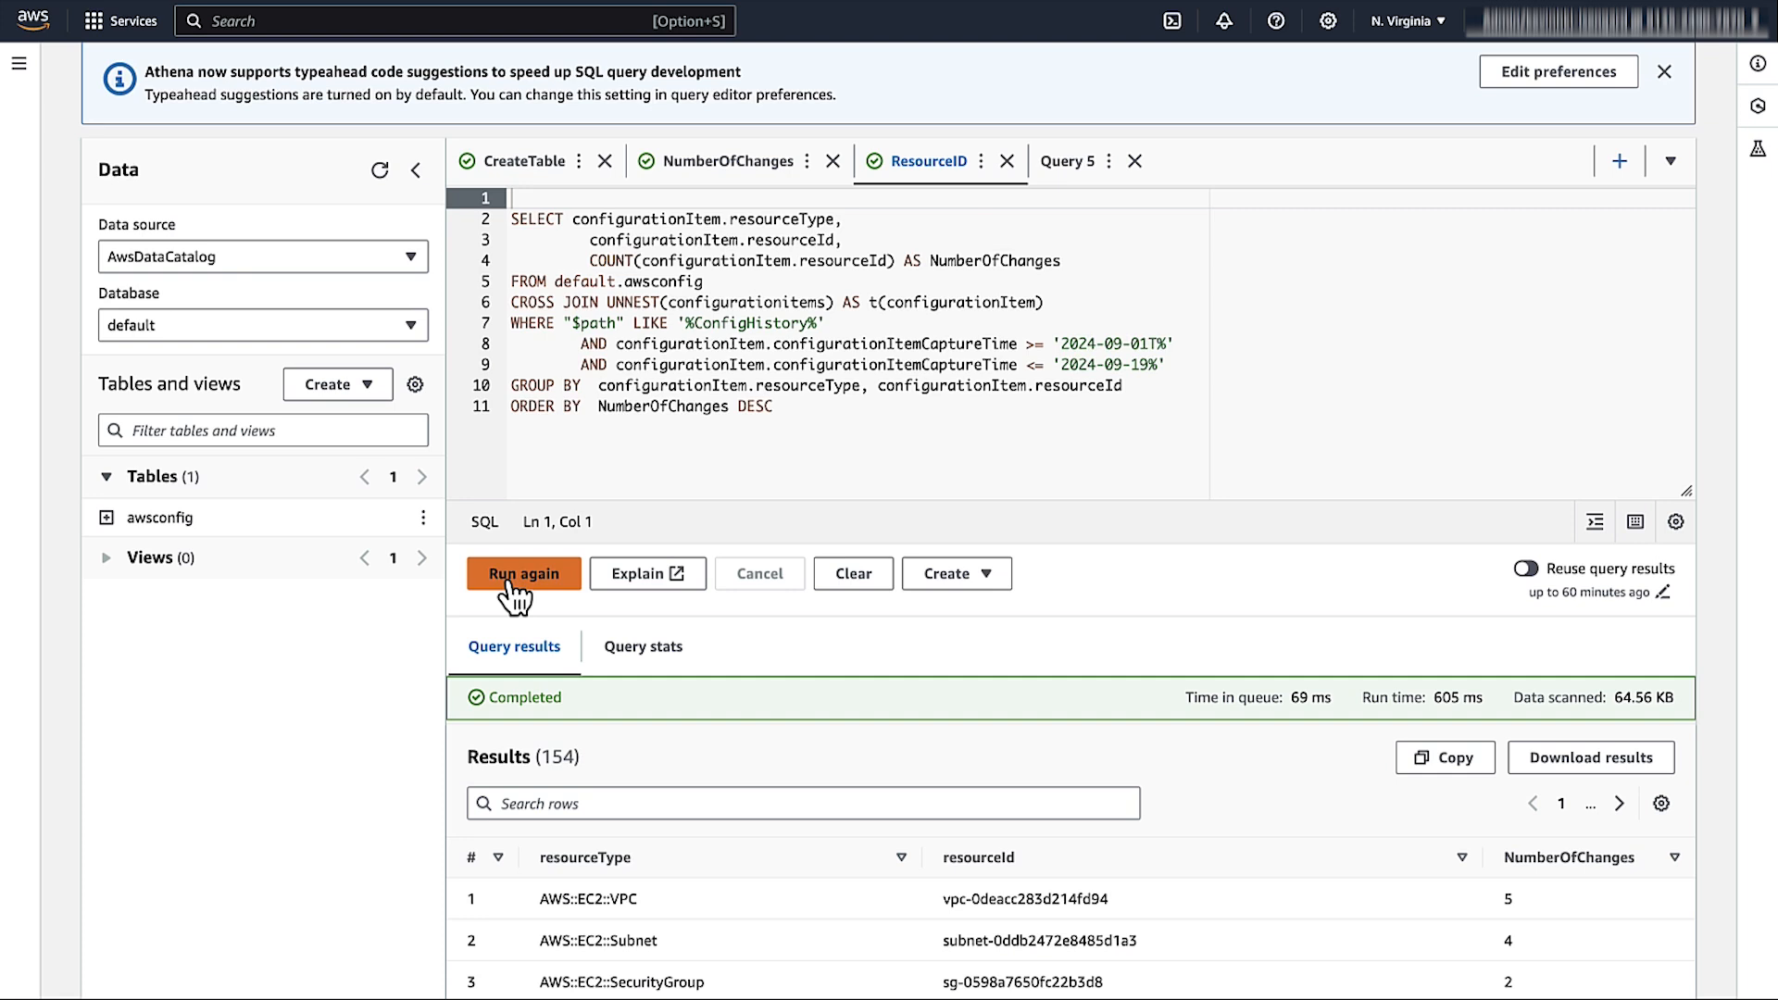
pyautogui.click(523, 572)
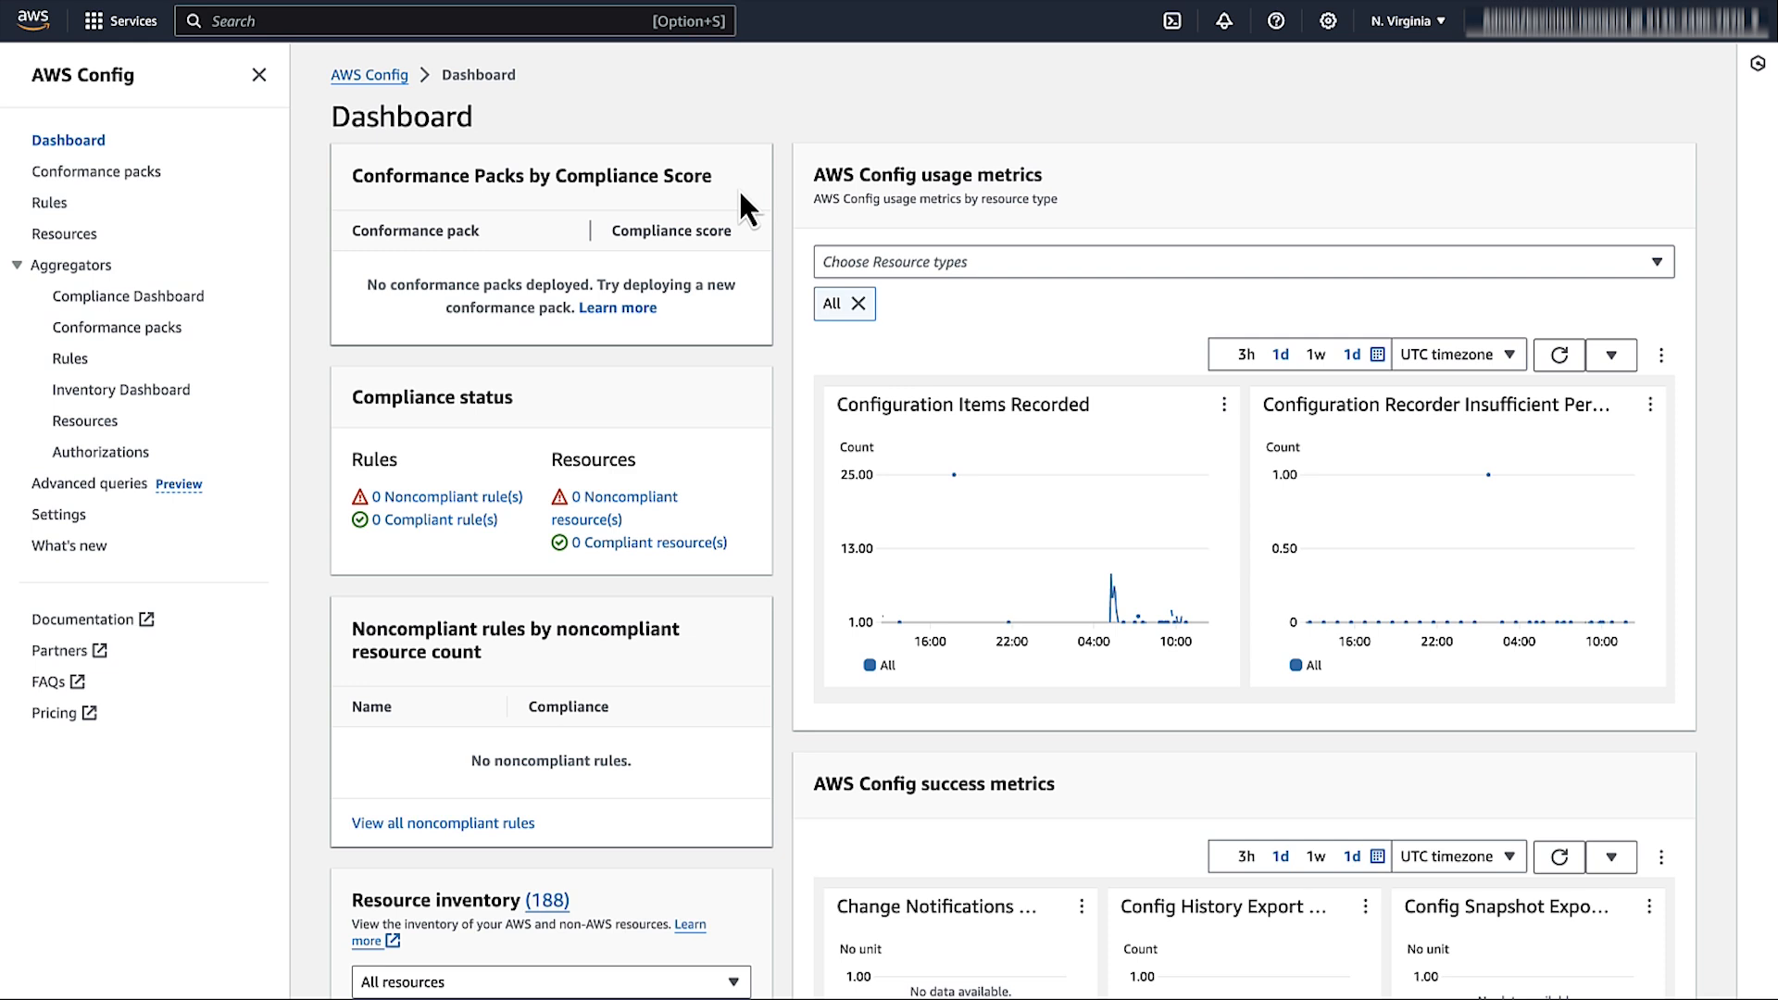
# Filter Resource Inventory to vpc-0deacc283d214fd94 and open that VPC's details page.
pyautogui.click(65, 233)
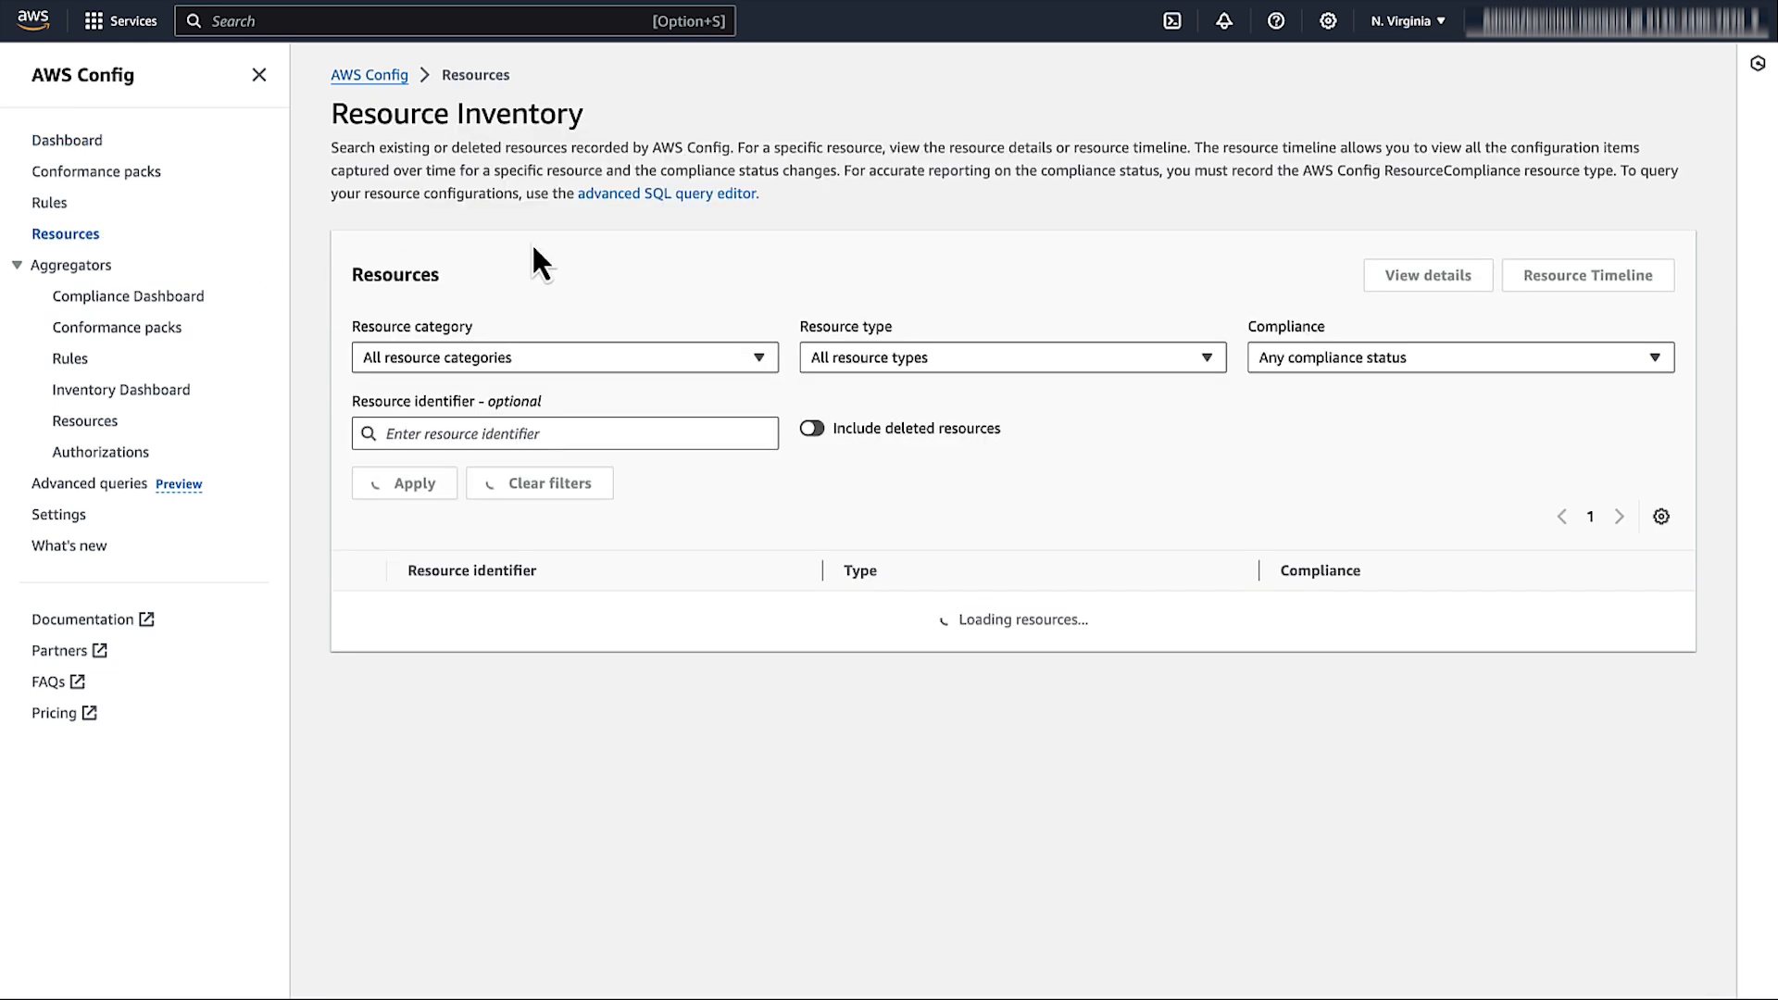
pyautogui.write('vpc-0deacc283d214fd94')
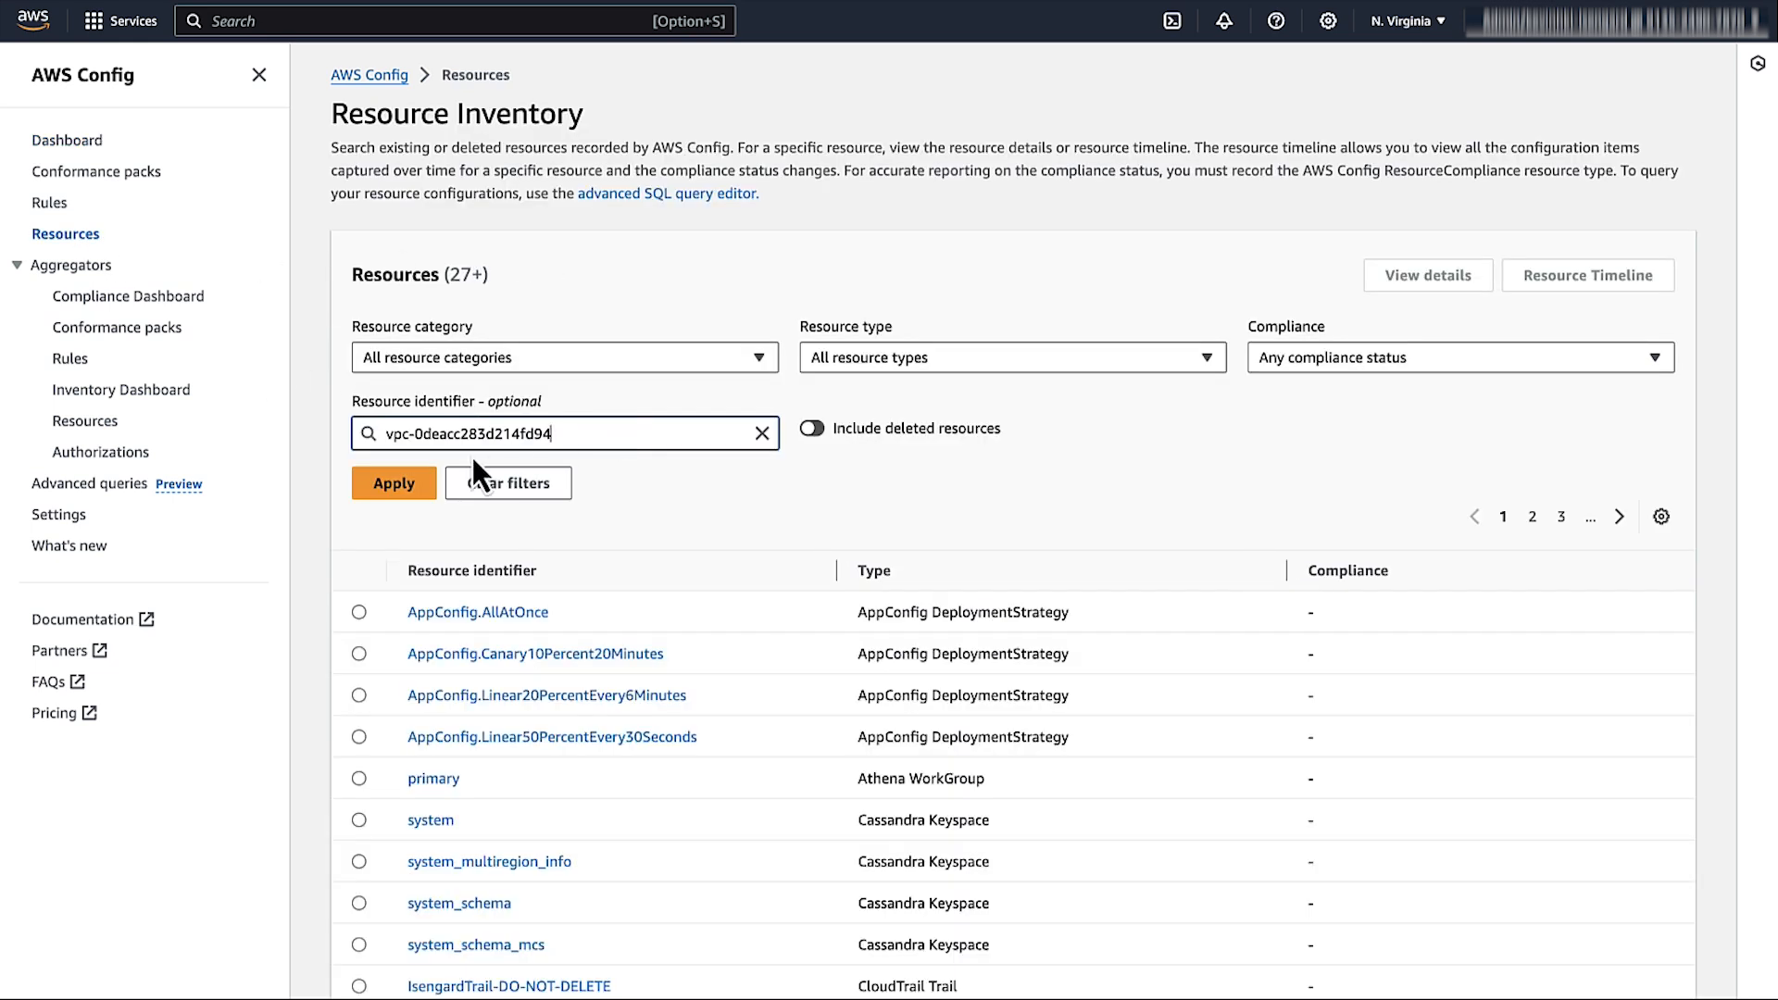
pyautogui.click(393, 481)
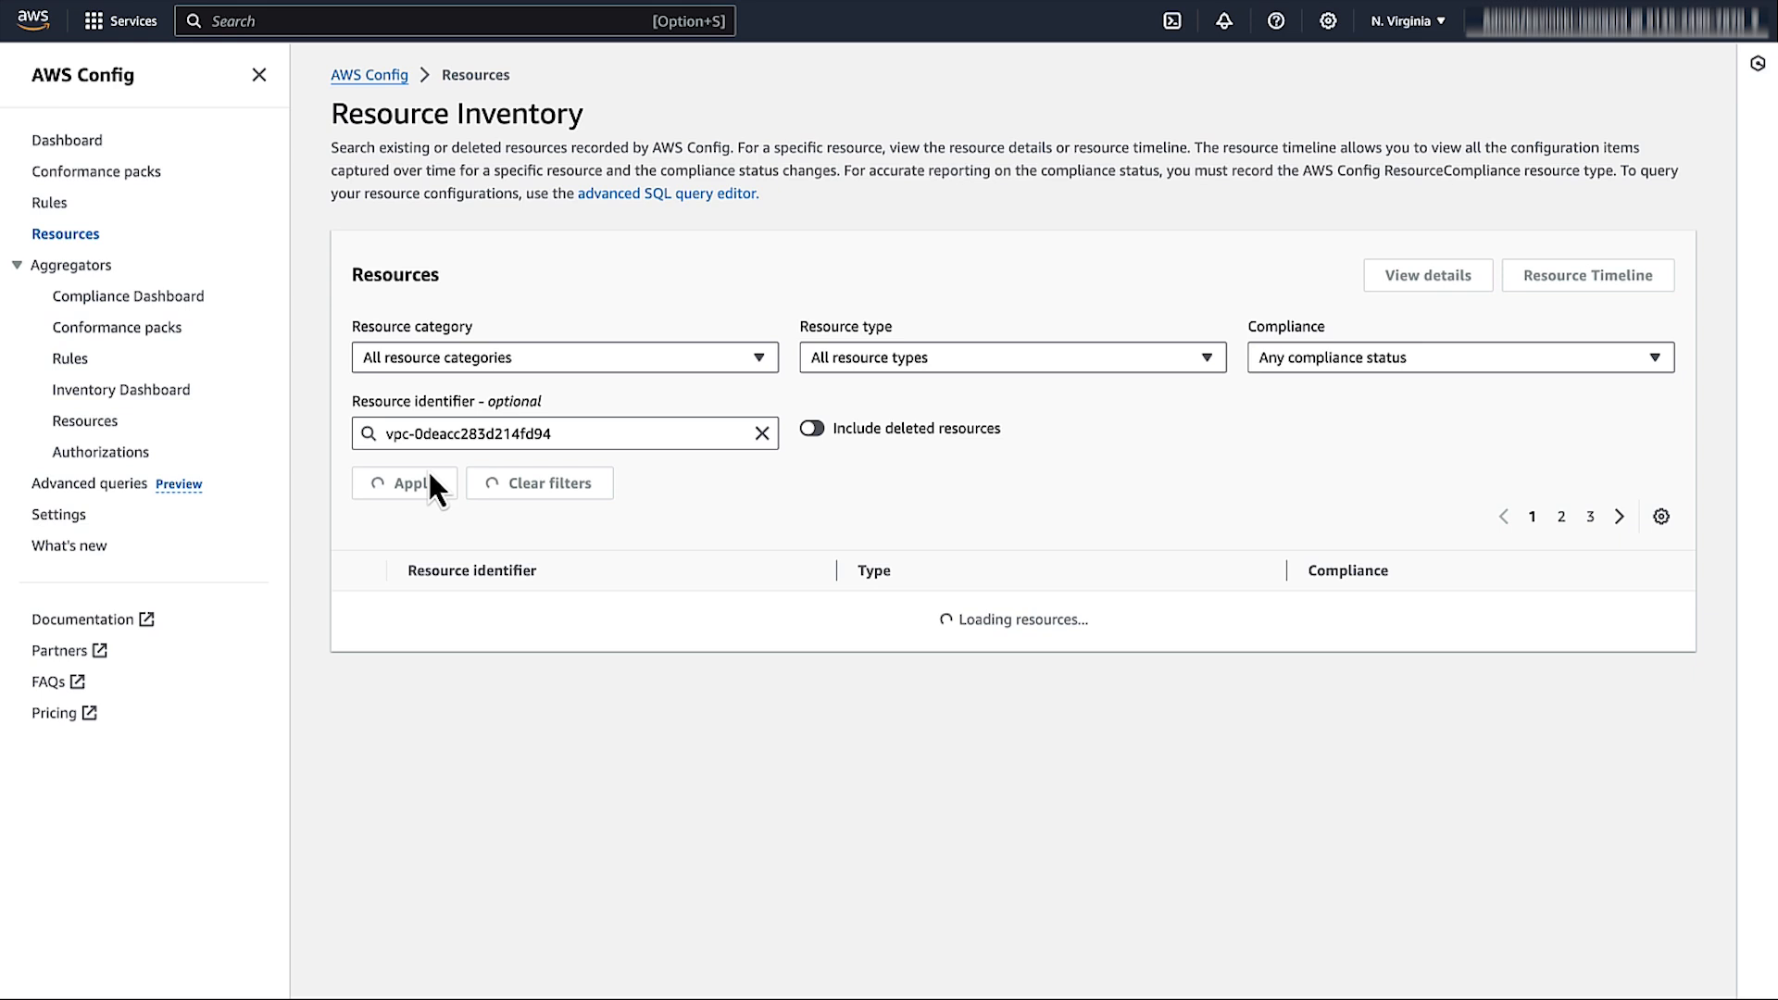
pyautogui.click(397, 482)
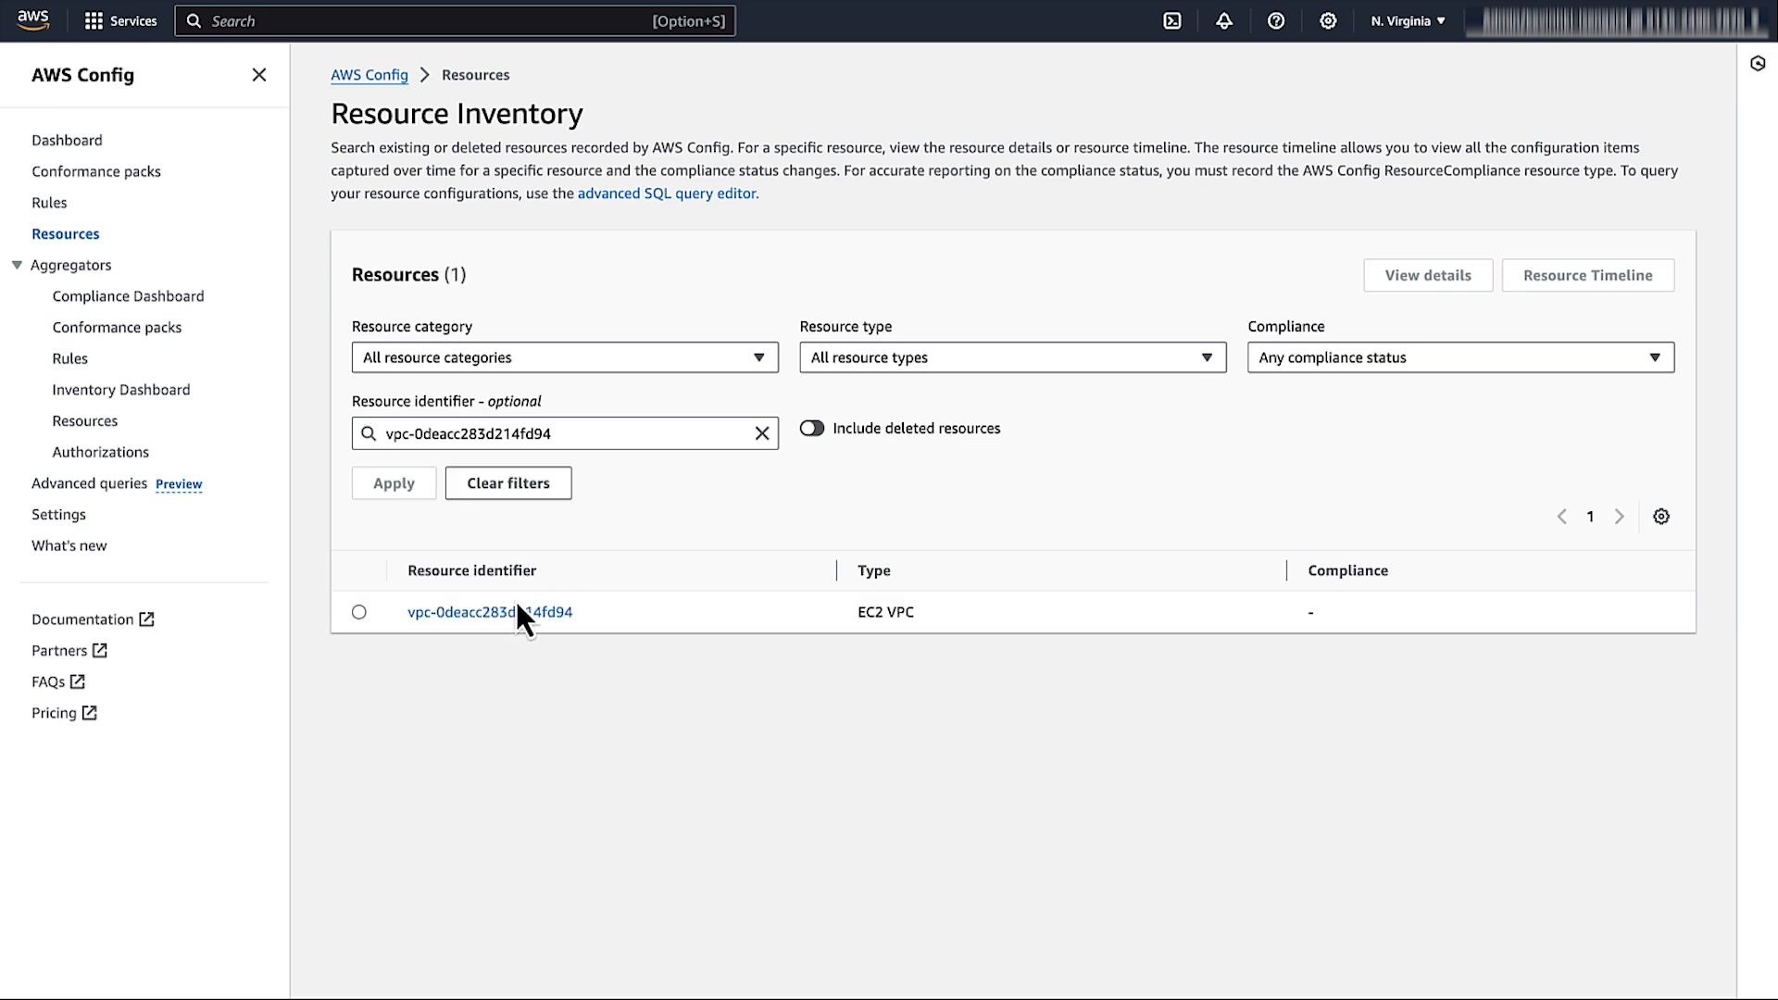
pyautogui.click(489, 612)
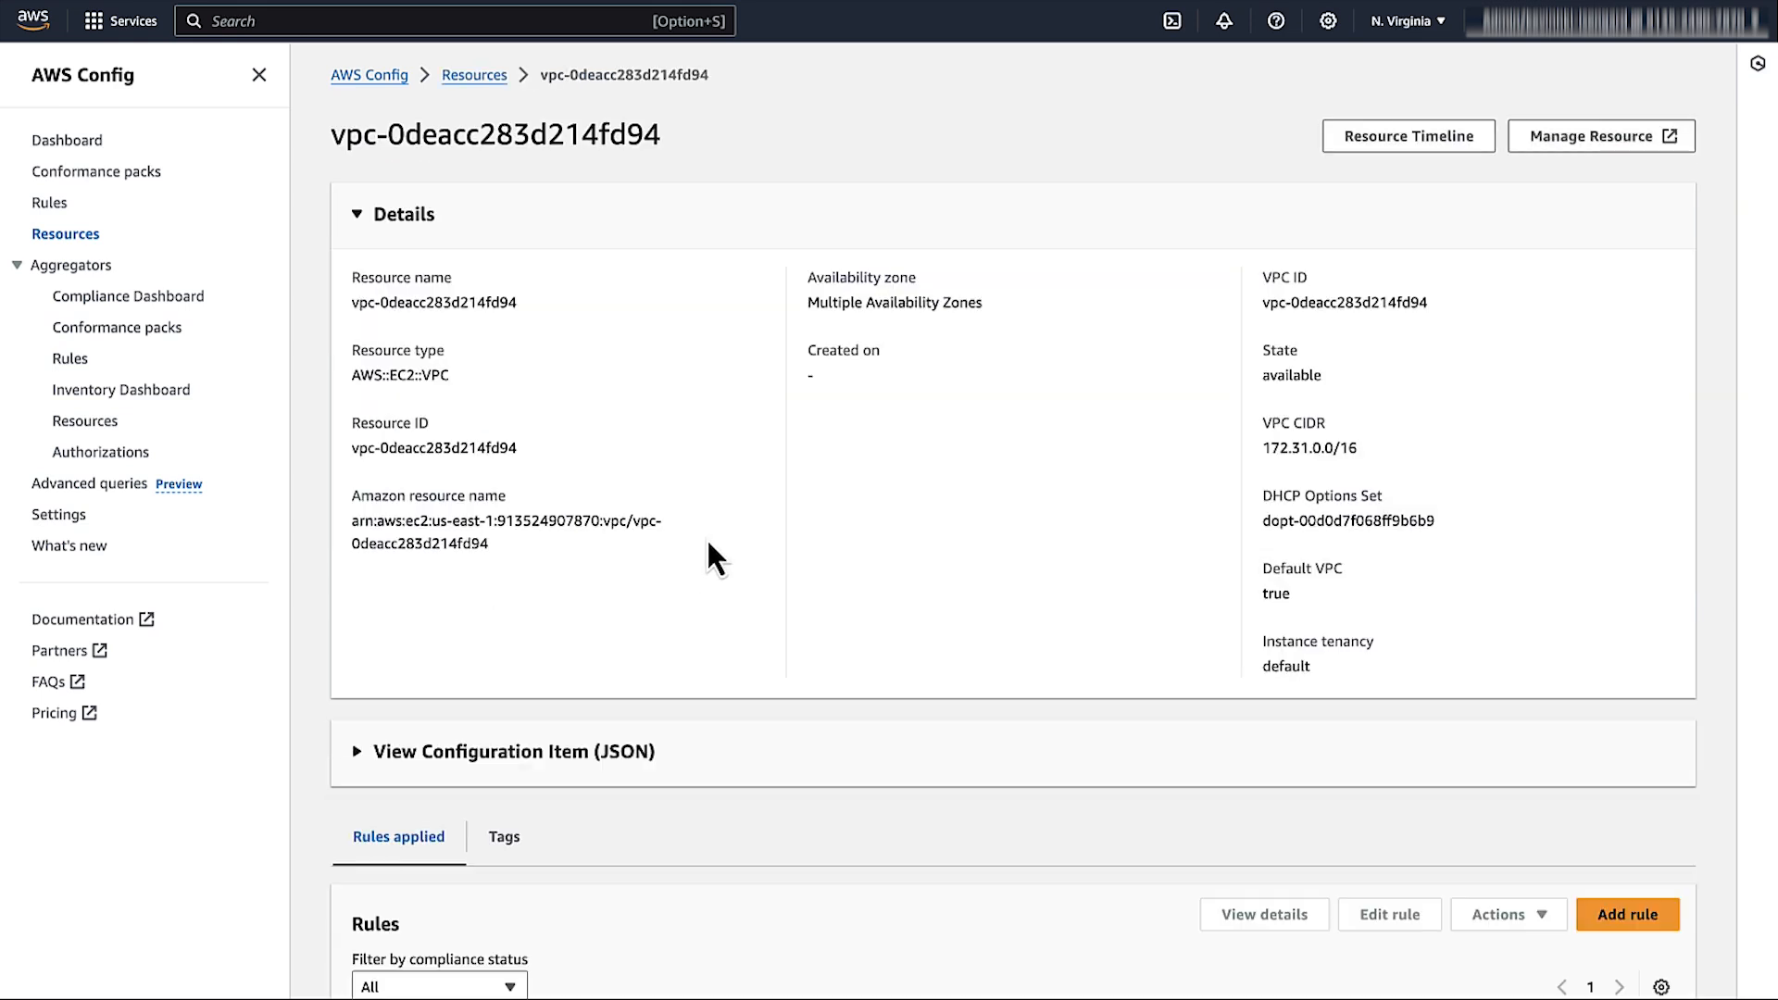
# Open the Resource Timeline for vpc-0deacc283d214fd94 showing its September 18-19 changes and CloudTrail events.
pyautogui.click(1408, 135)
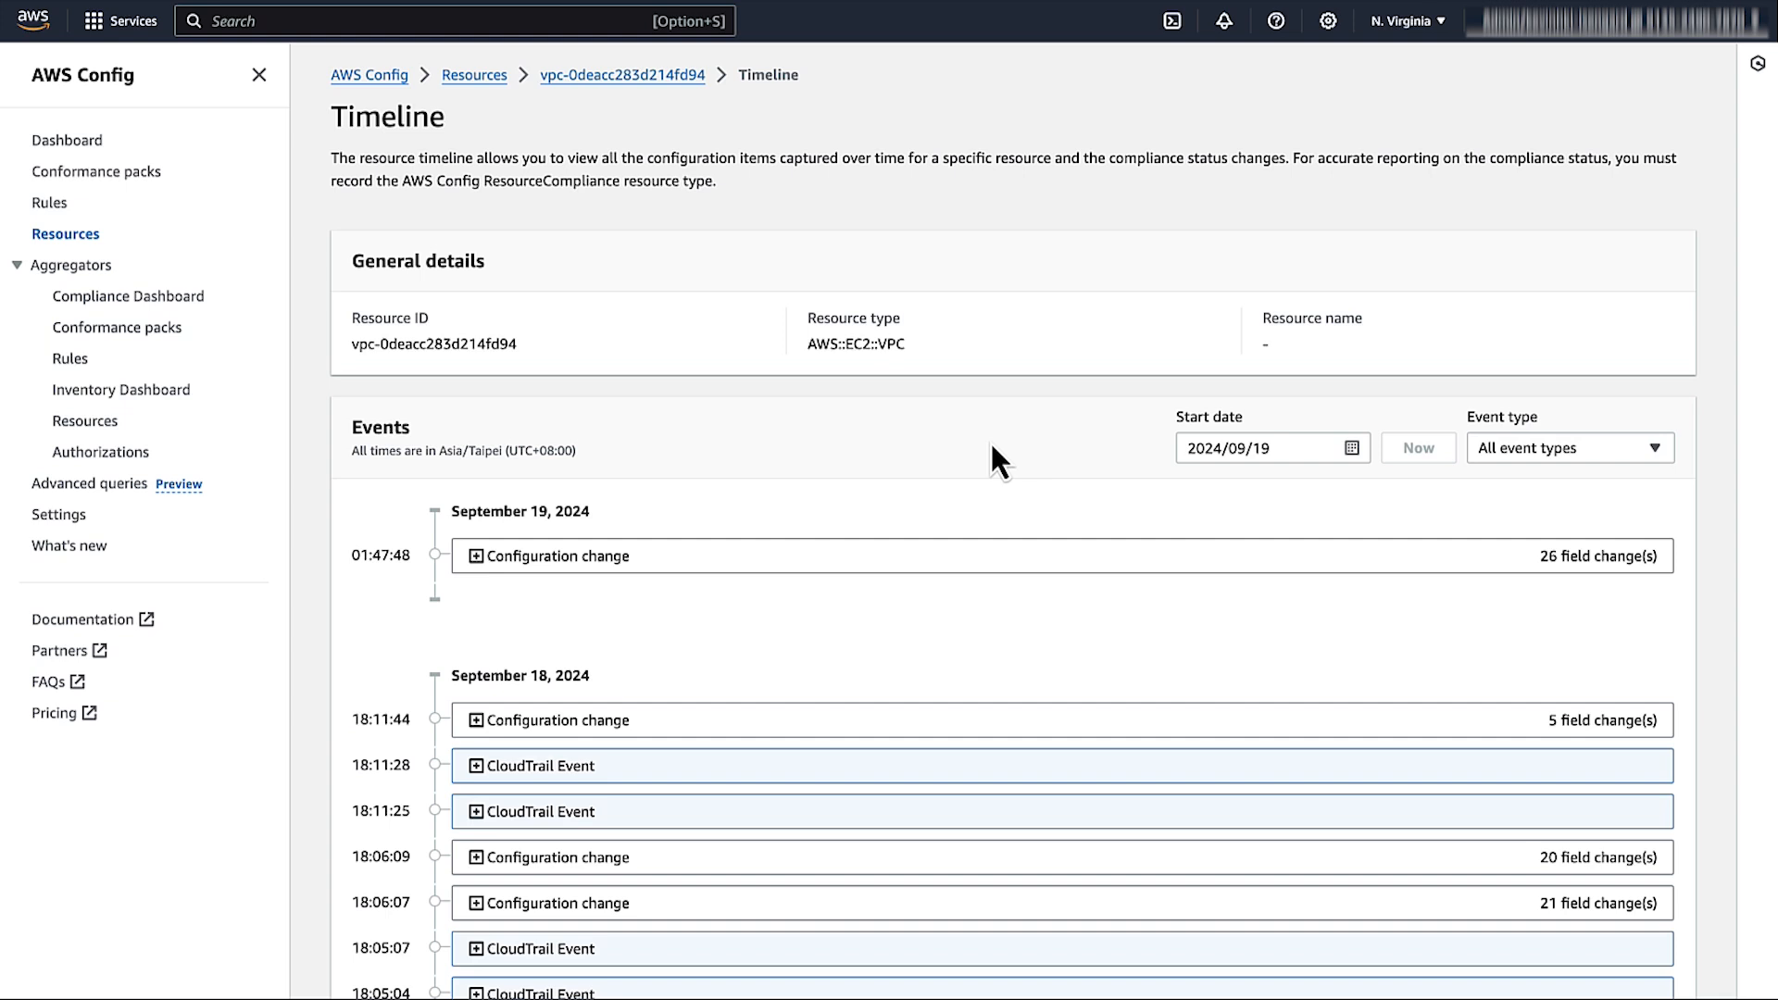
pyautogui.moveTo(489, 572)
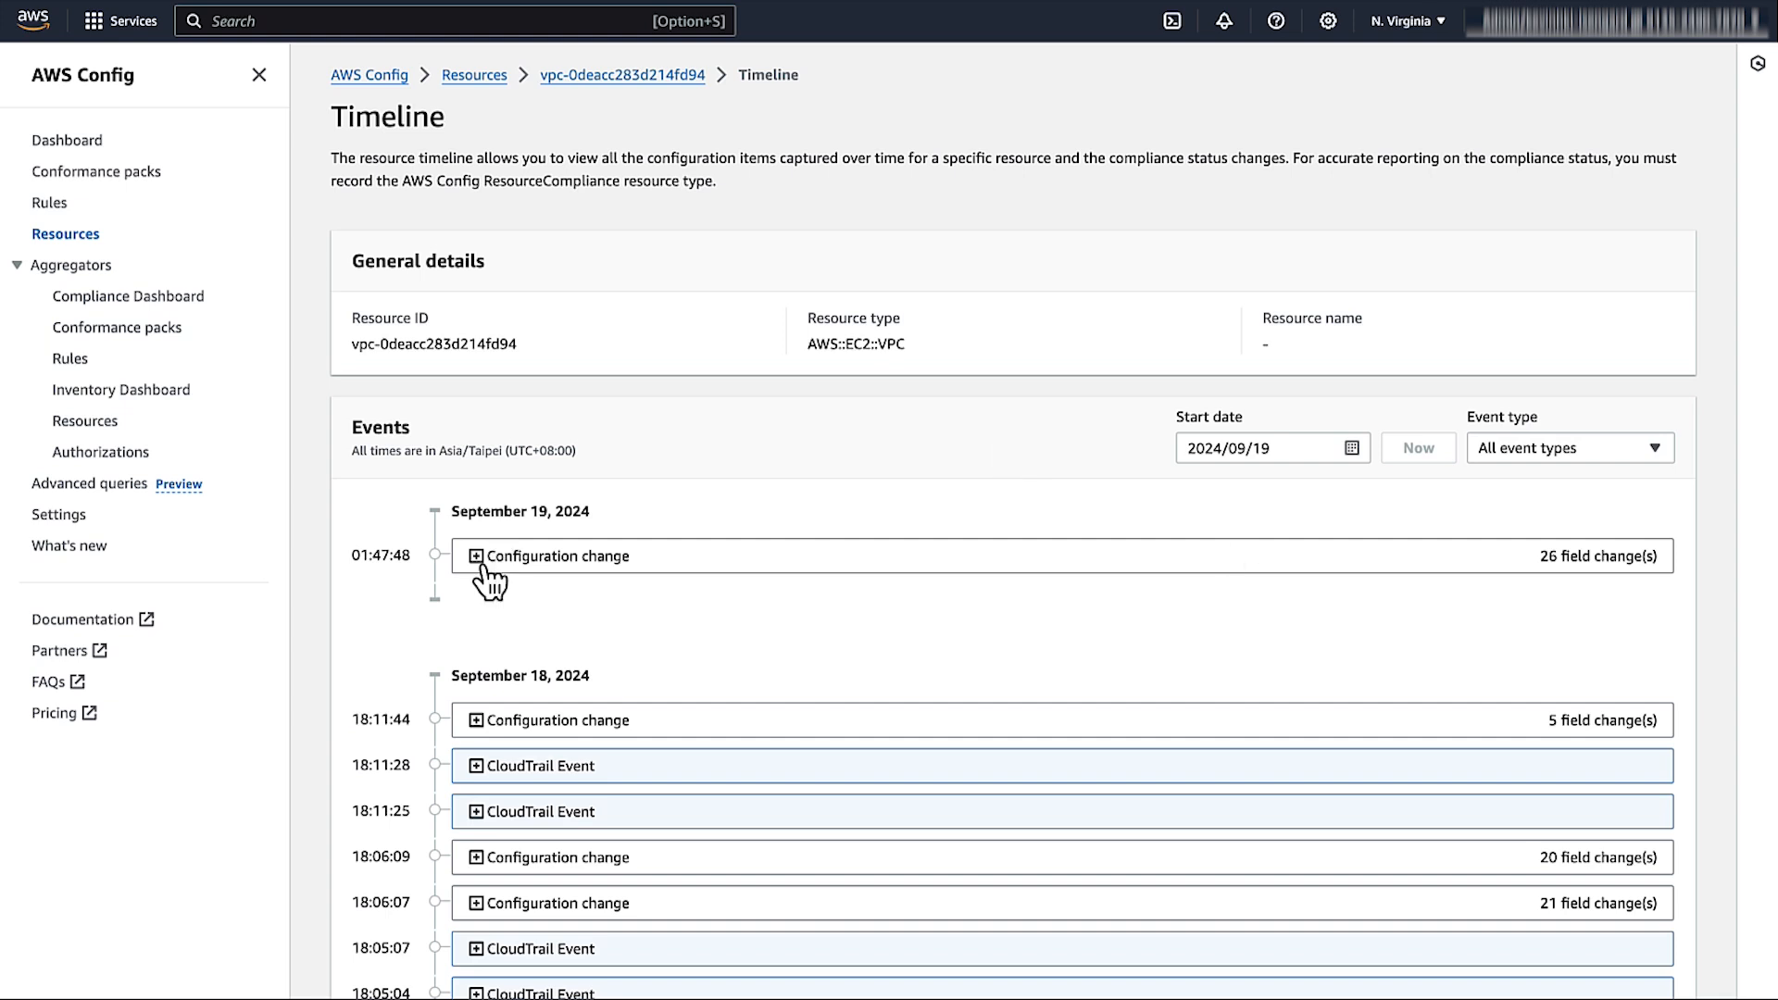